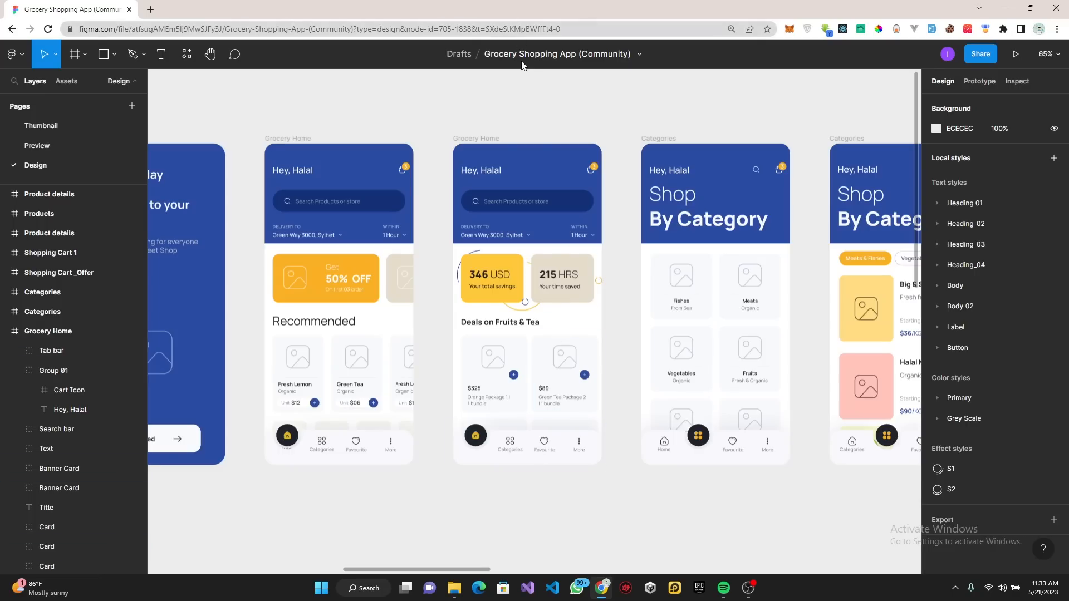
# Zoom out the Figma canvas to show all Grocery Shopping App screens
pyautogui.scroll(-3)
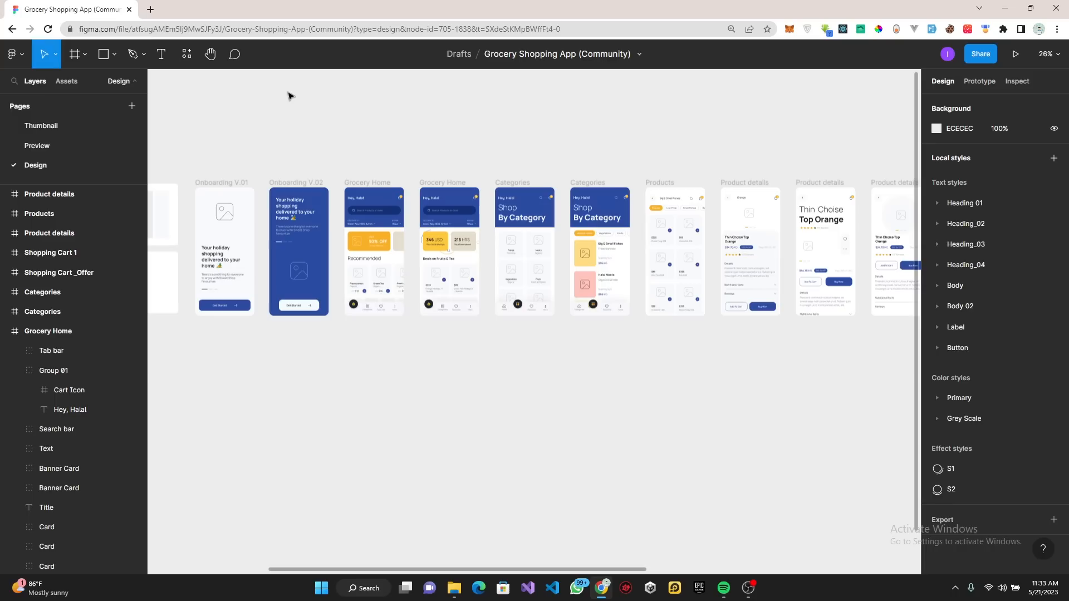
pyautogui.moveTo(336, 569)
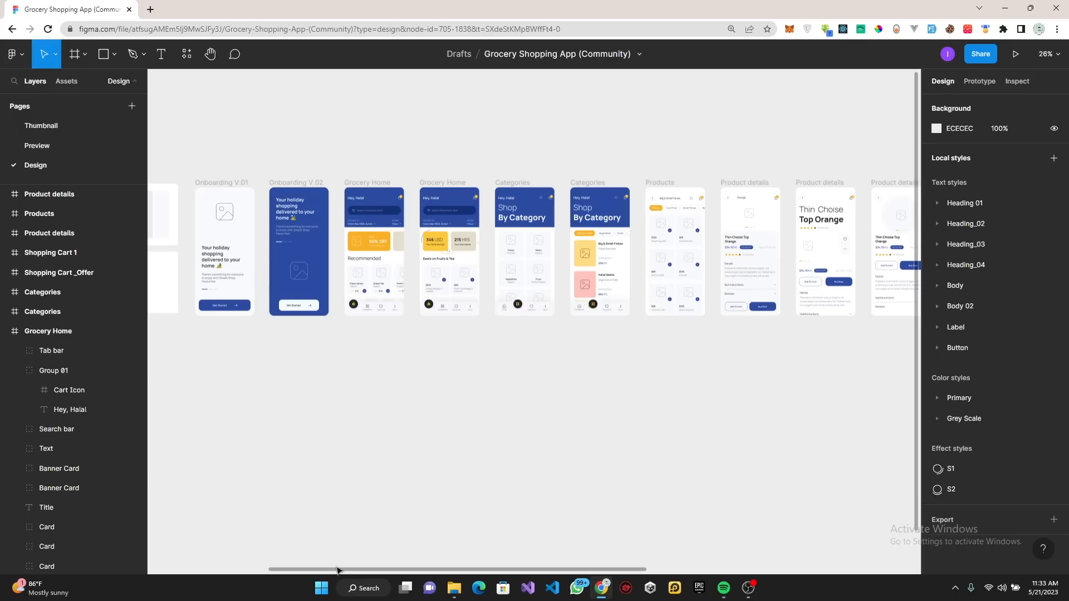
pyautogui.moveTo(450, 579)
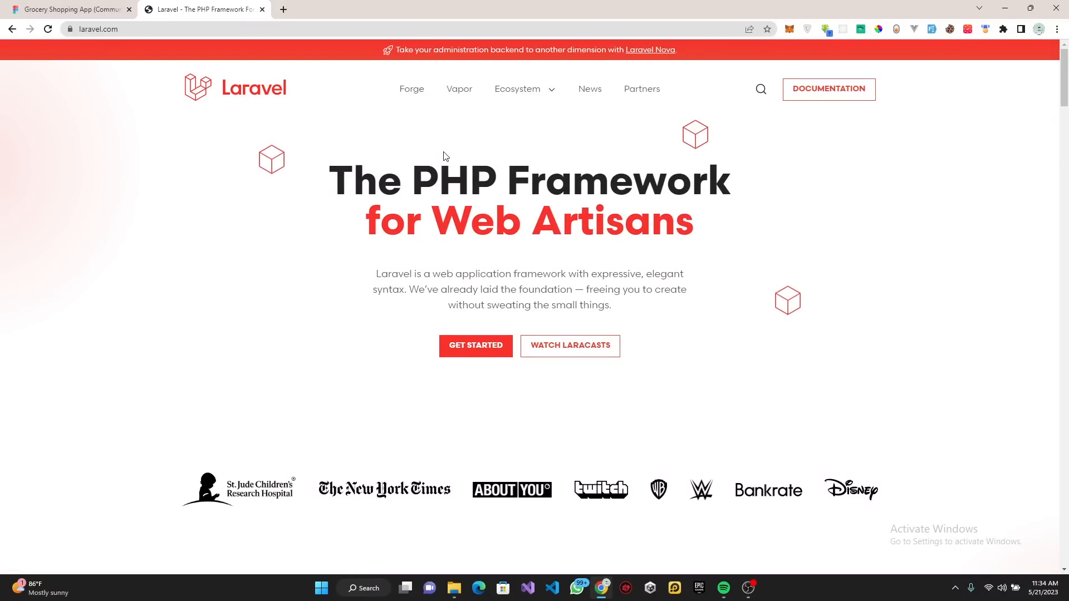
pyautogui.moveTo(301, 383)
pyautogui.write('c')
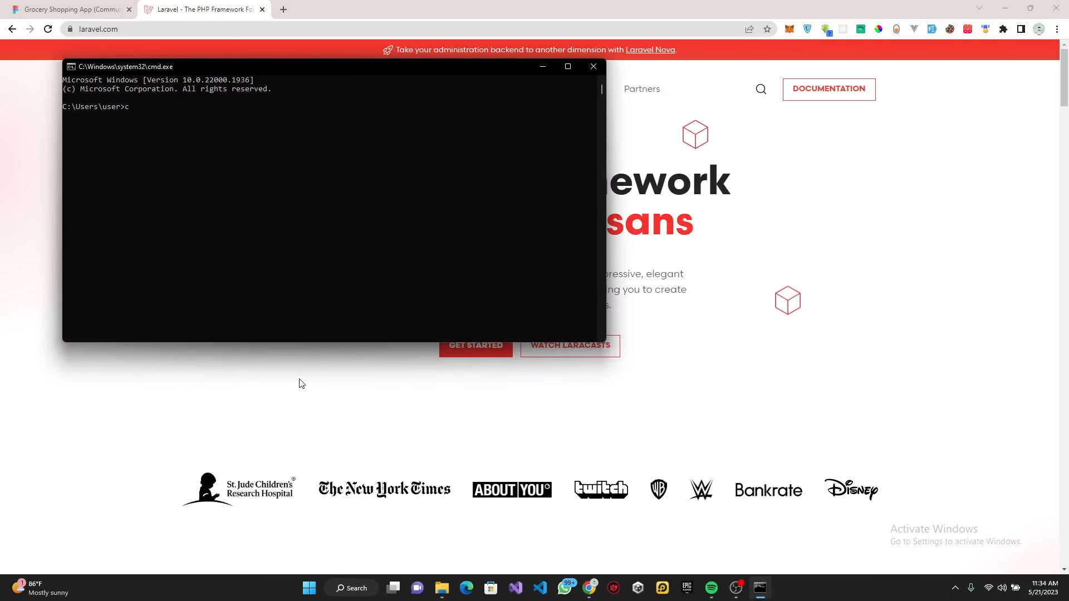
# Move into Documents\myyoutube, create the gcapp folder, and enter it
pyautogui.write('d Document')
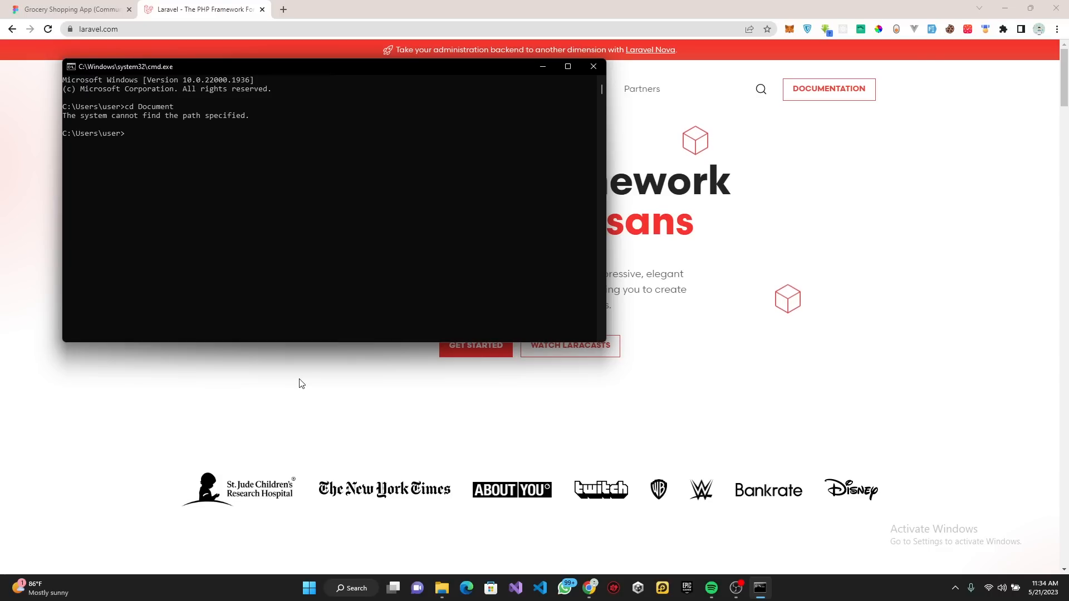
pyautogui.write('cd Documents')
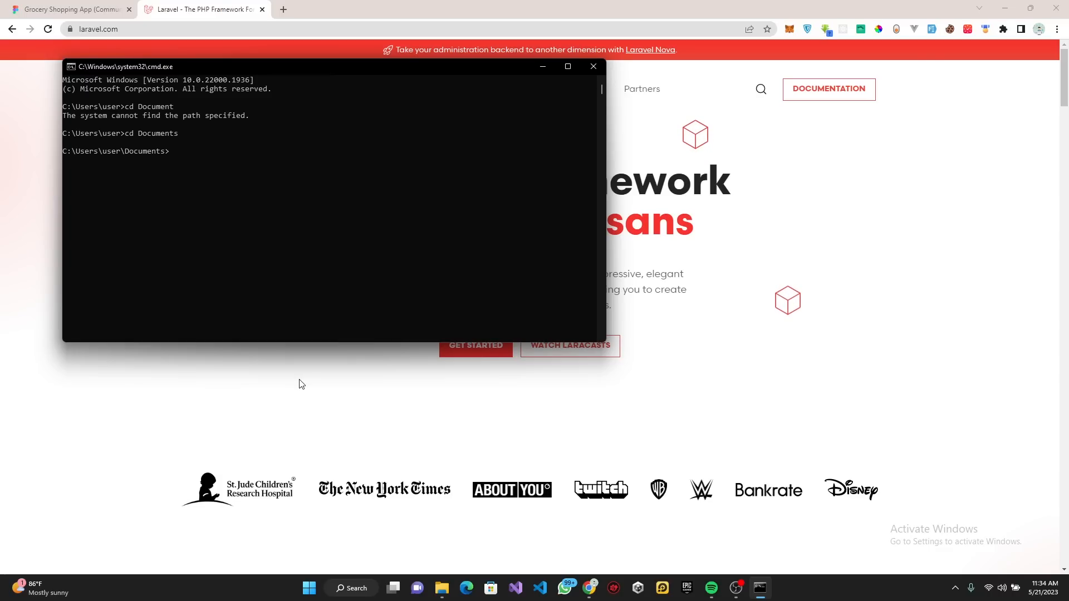
pyautogui.write('cd m')
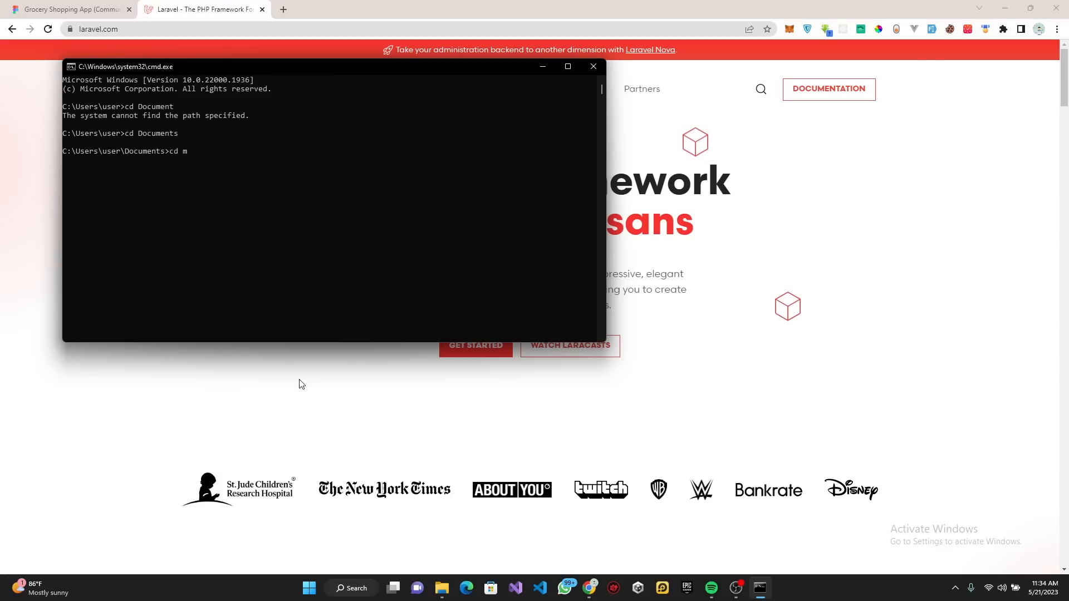
pyautogui.write('yyoutube')
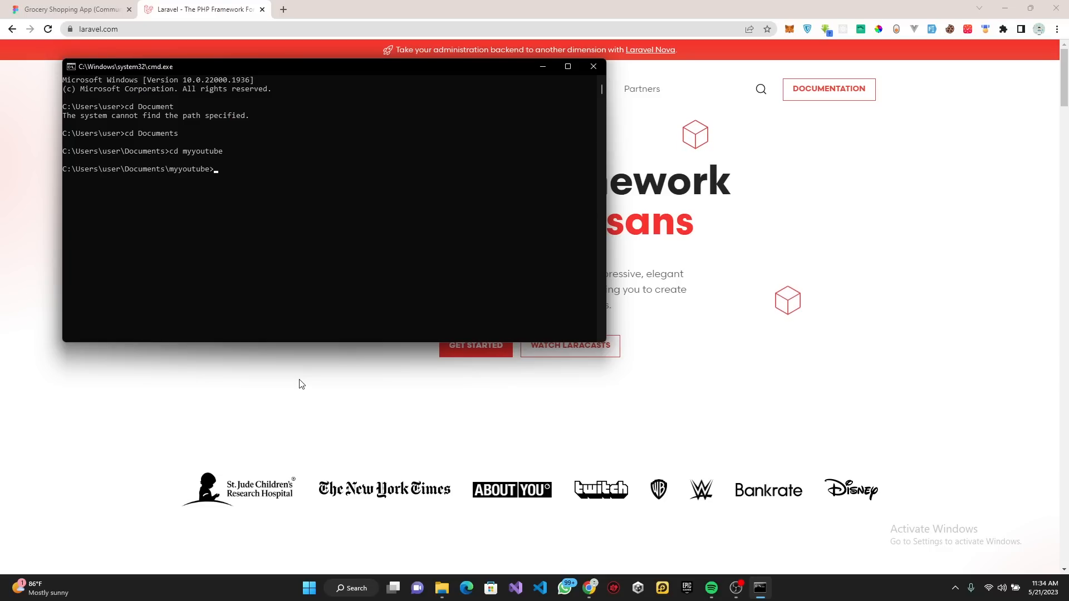
pyautogui.write('c')
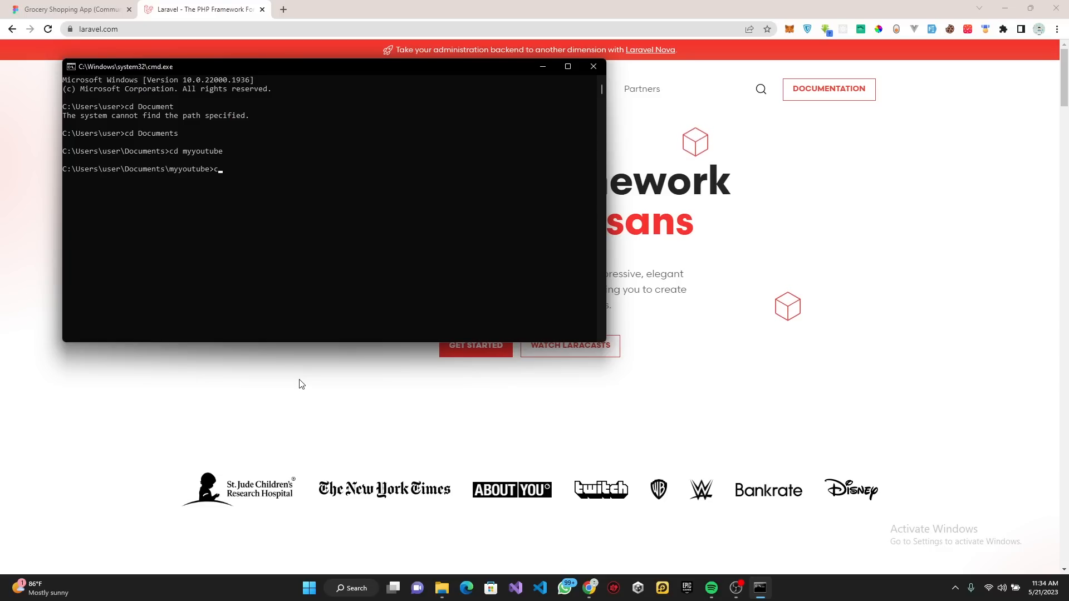
pyautogui.write('mkdir')
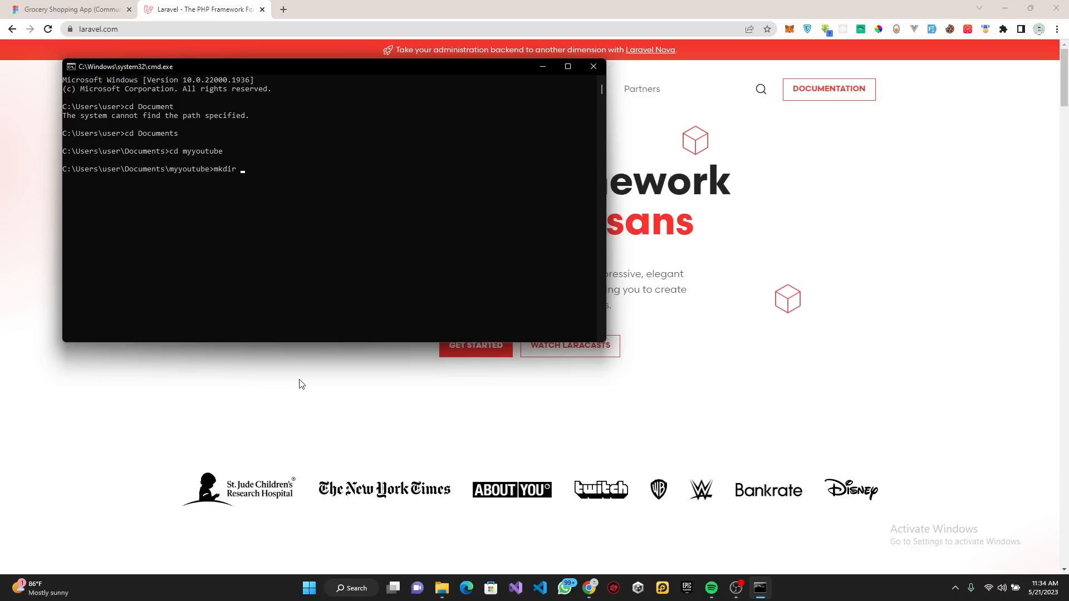
pyautogui.write('gcapp')
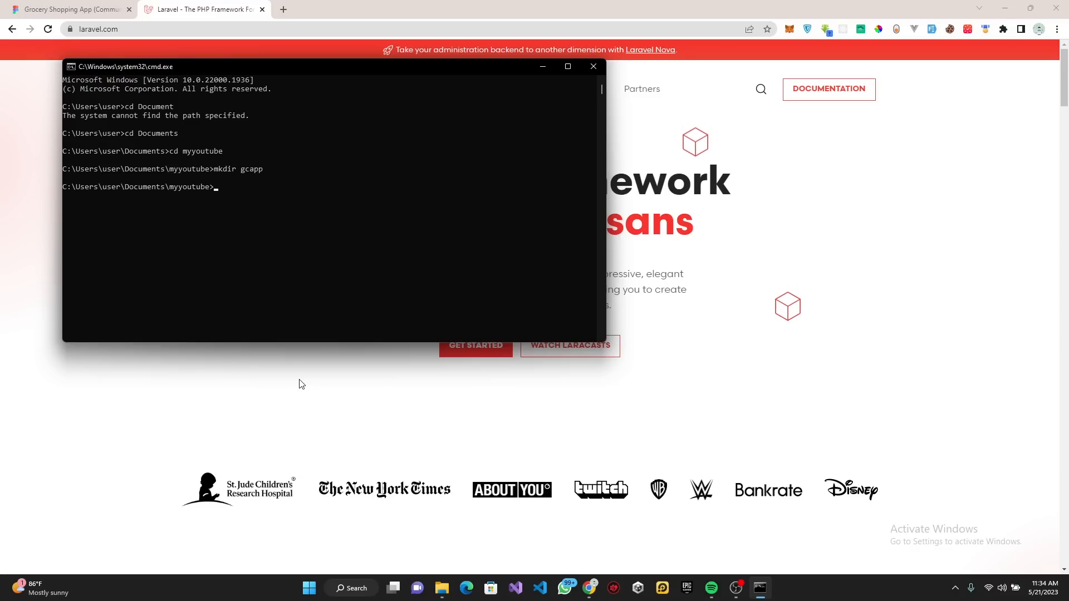
pyautogui.write('cd gca')
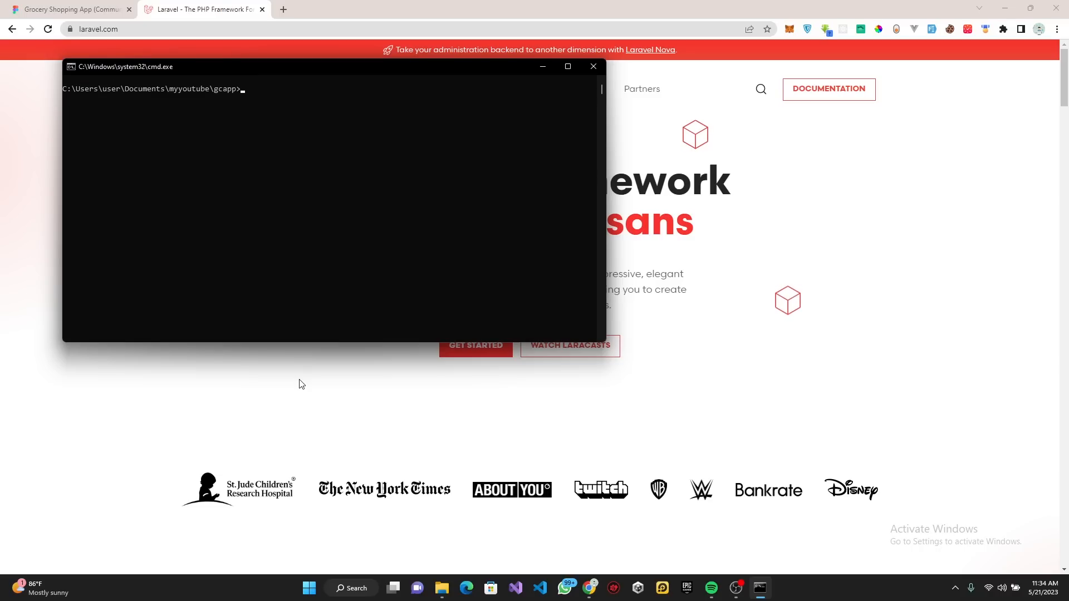
pyautogui.moveTo(941, 244)
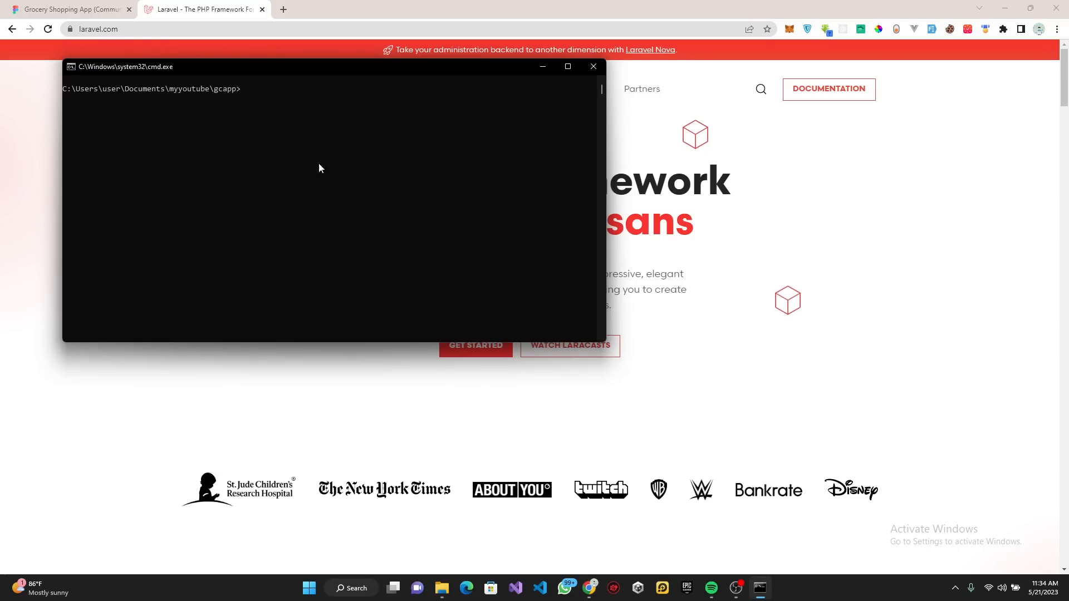
pyautogui.moveTo(225, 107)
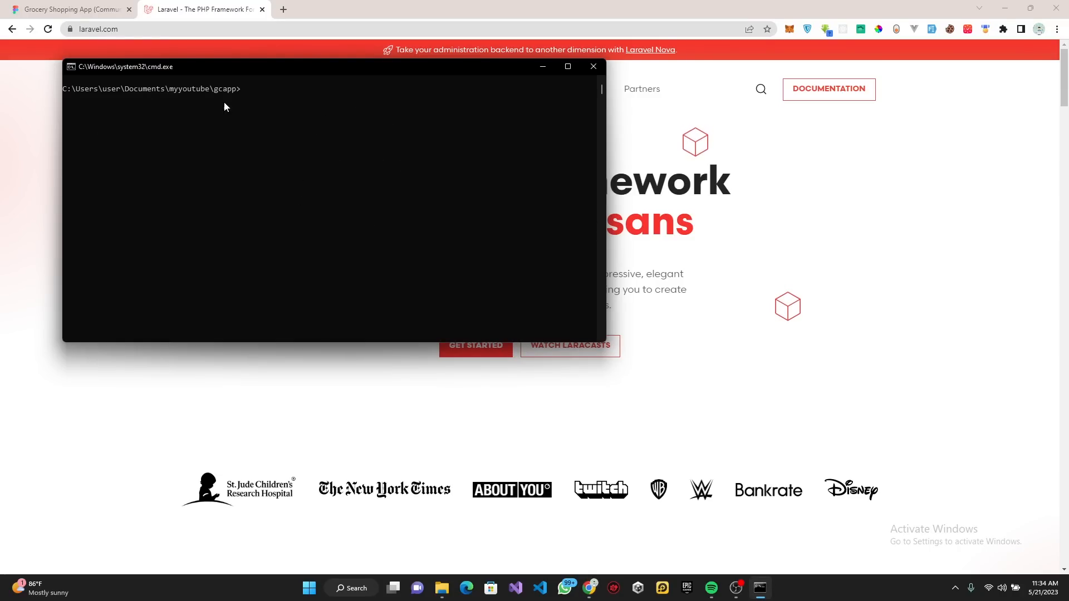
pyautogui.moveTo(745, 164)
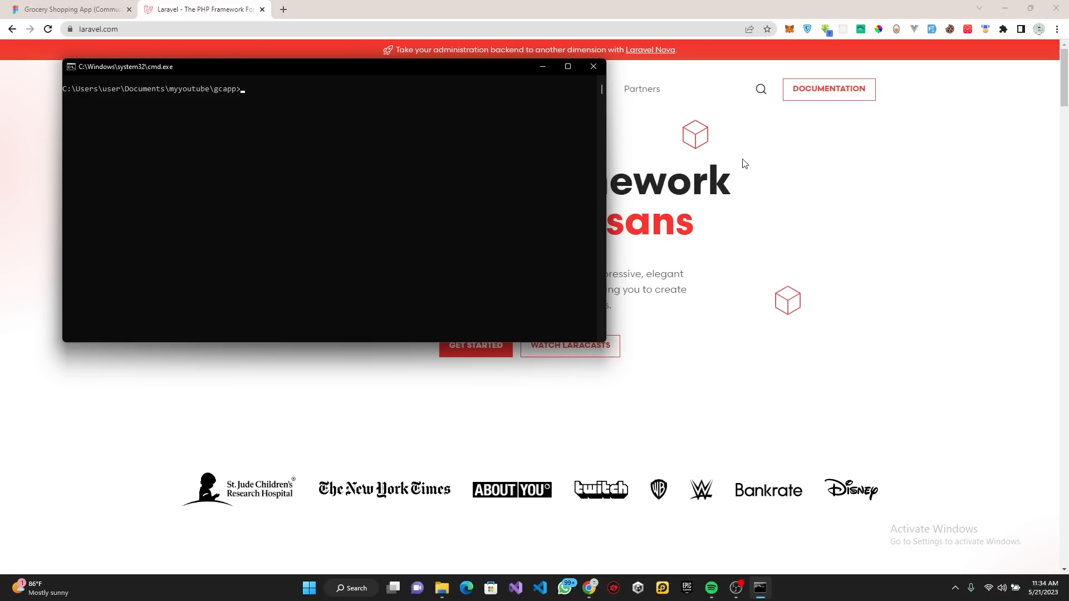
pyautogui.moveTo(835, 157)
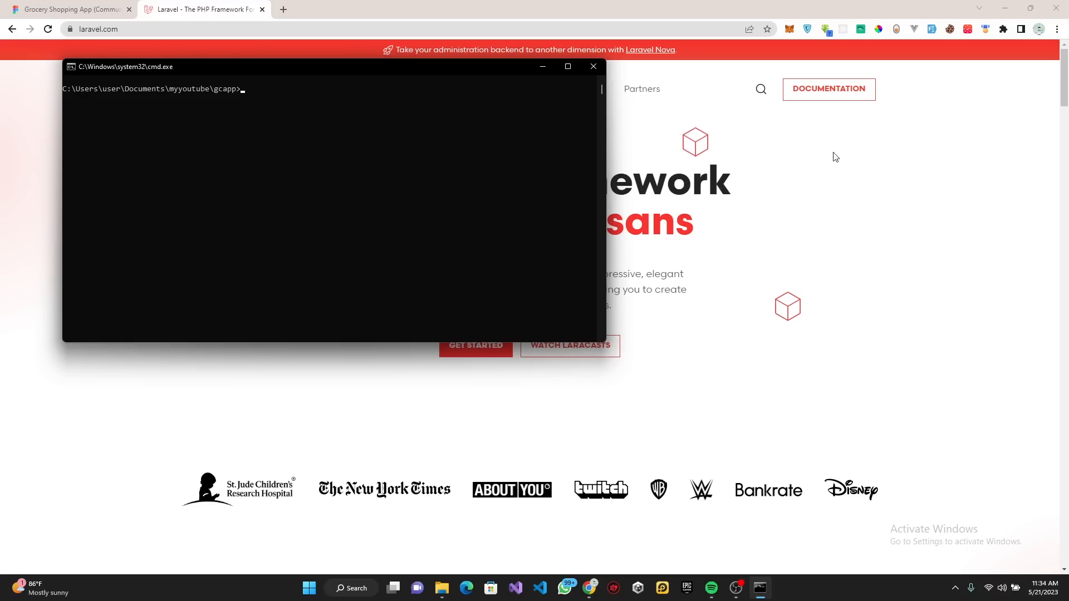
# Open the Laravel documentation to the Your First Laravel Project section
pyautogui.click(591, 66)
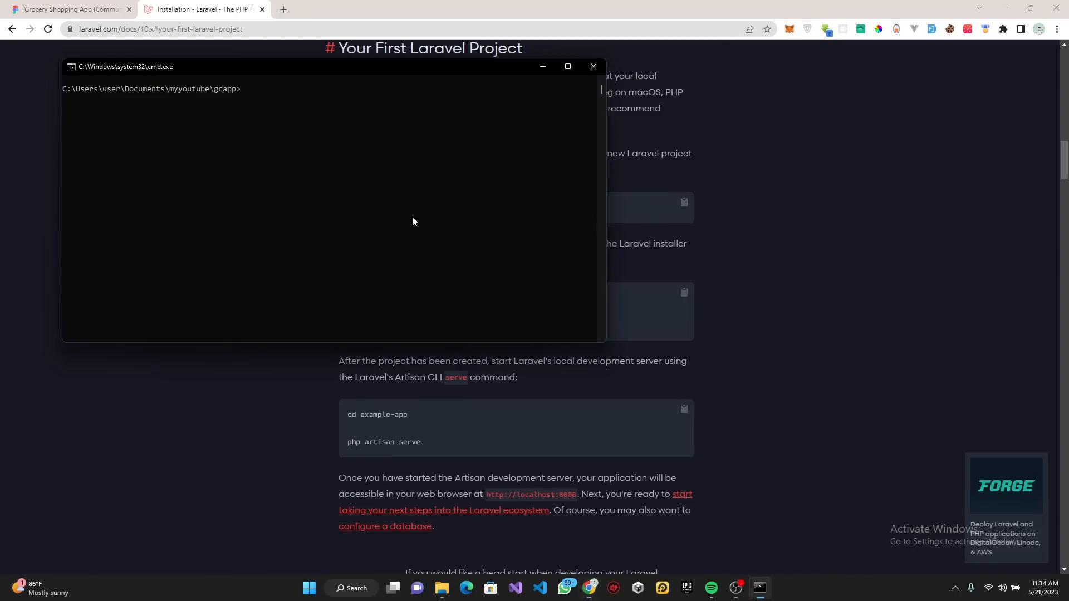
# Run composer create-project laravel/laravel to create the gcapi project
pyautogui.write('composer create-project laravel/laravel example-')
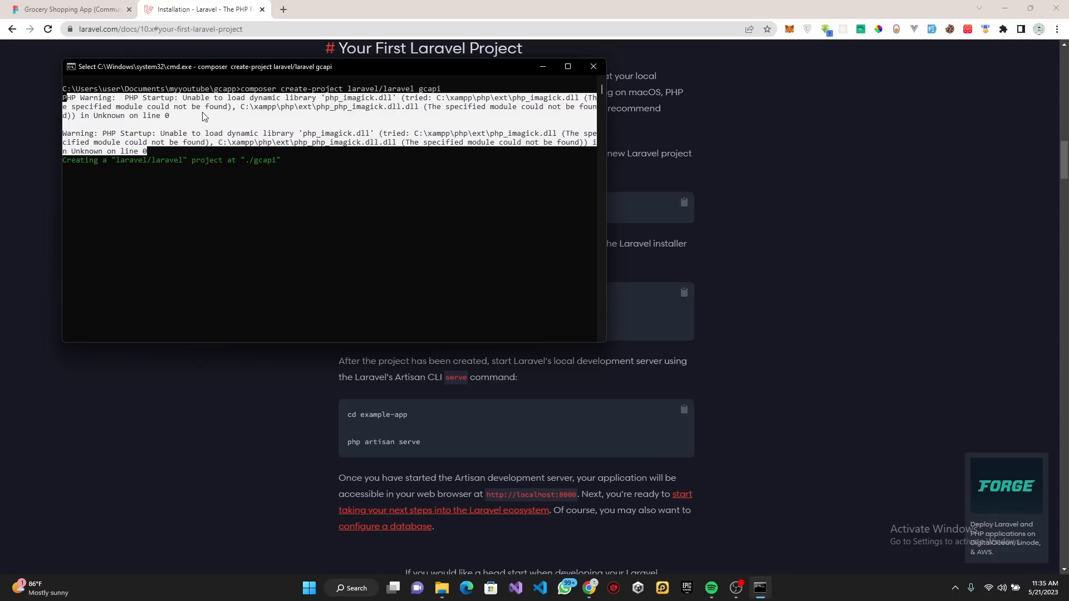
pyautogui.moveTo(189, 158)
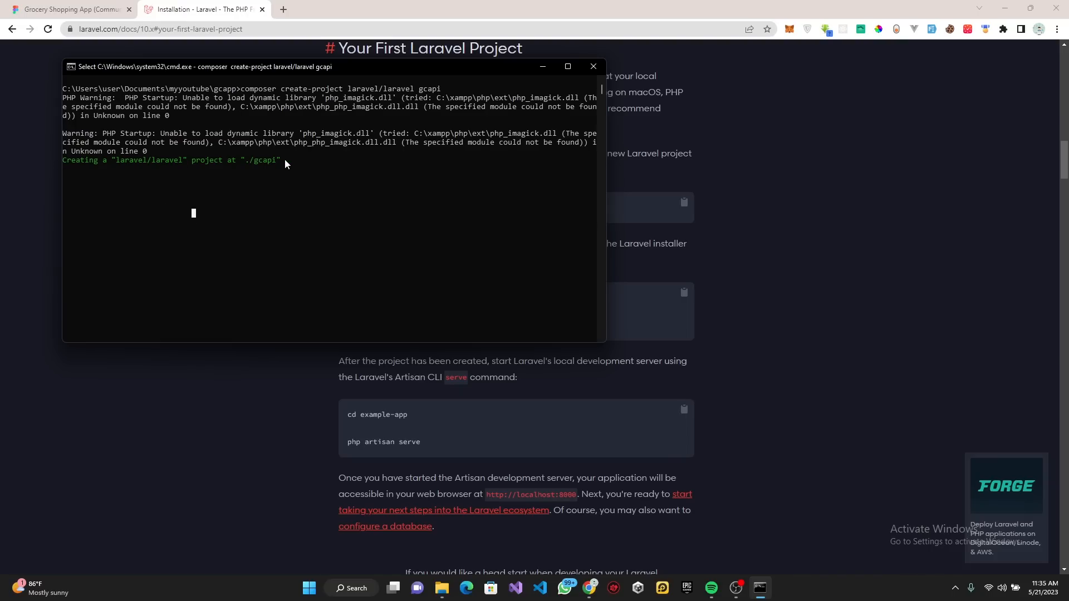
pyautogui.moveTo(461, 274)
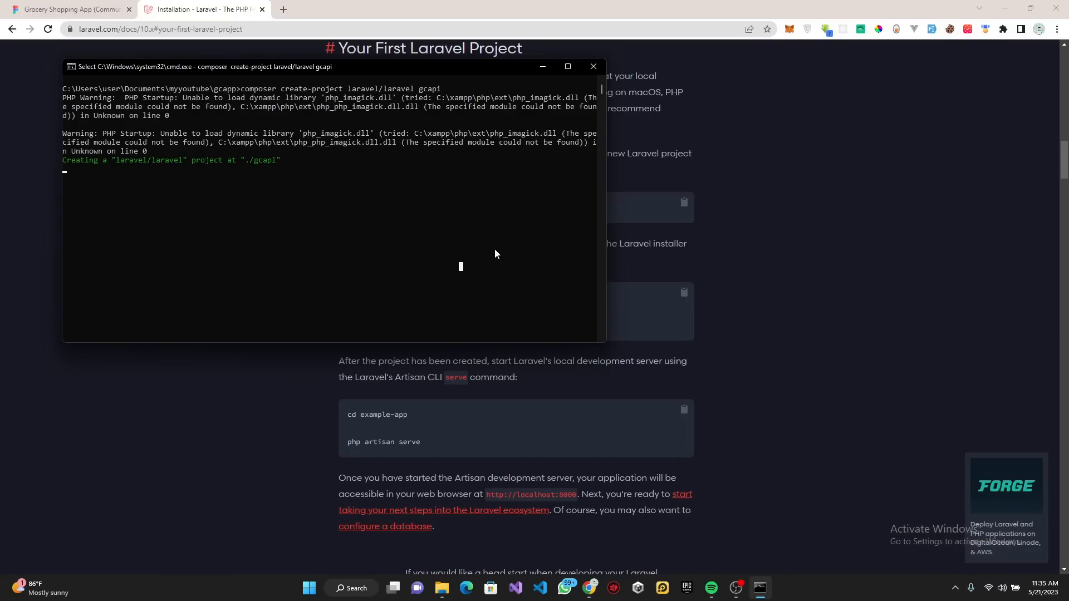
pyautogui.moveTo(684, 529)
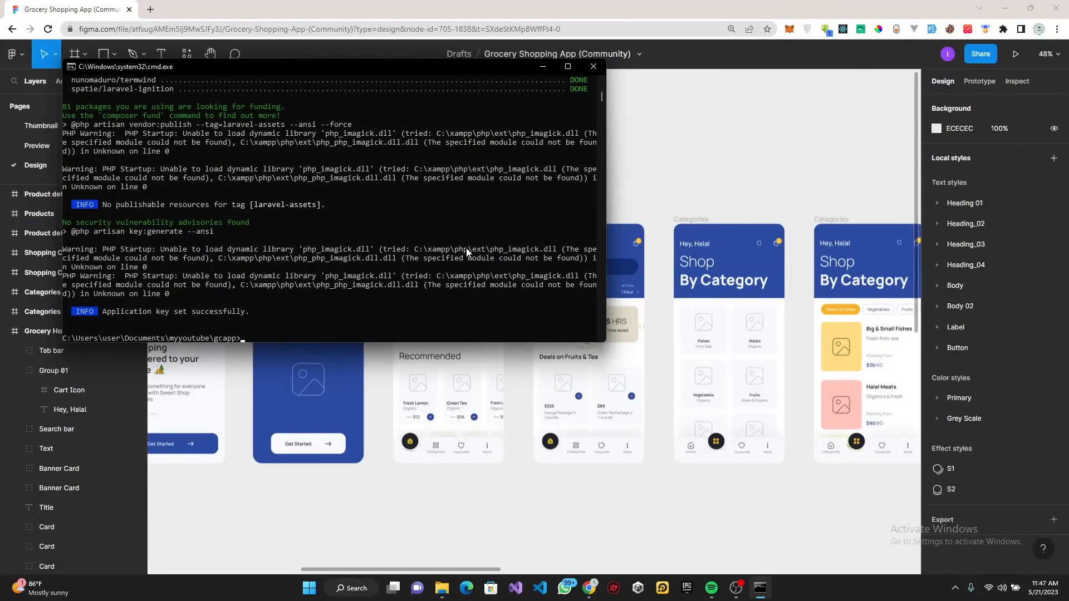
# Clear the screen and run 'flutter create gcapp'
pyautogui.press('Enter')
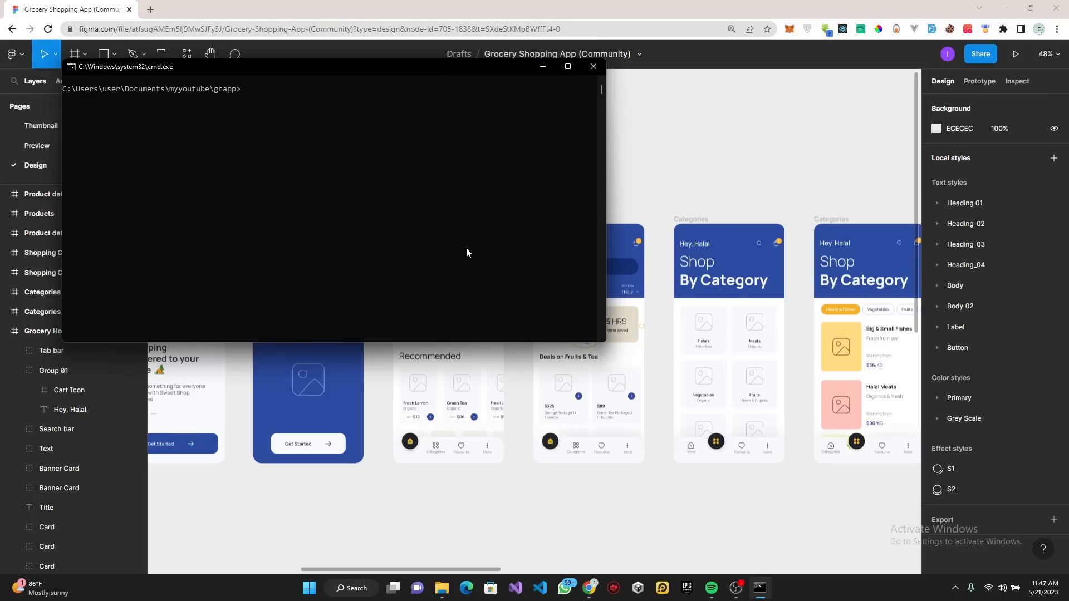
pyautogui.write('fl')
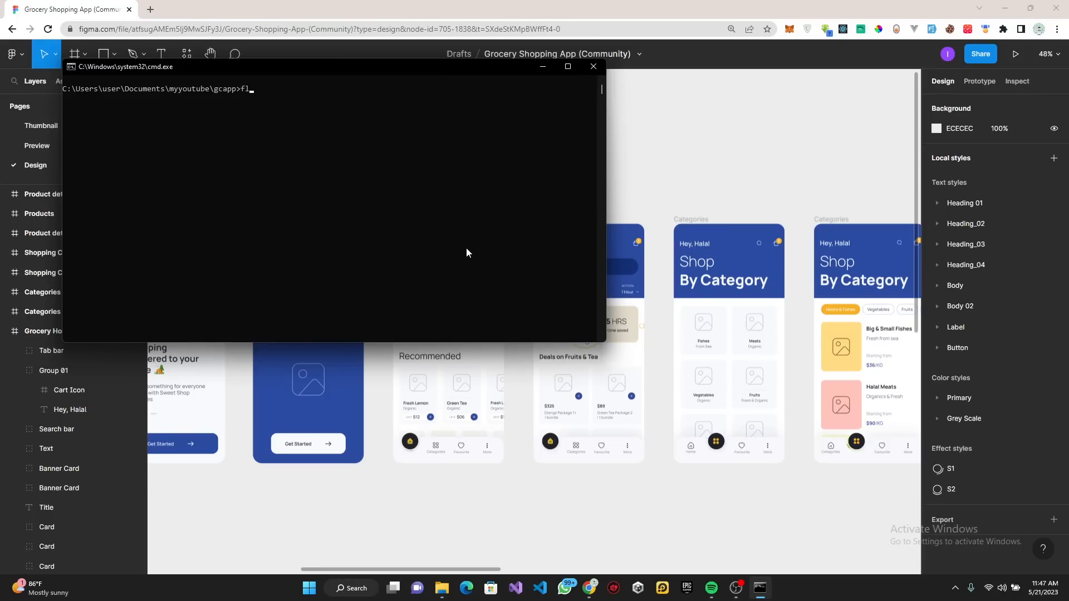
pyautogui.write('lutter cera')
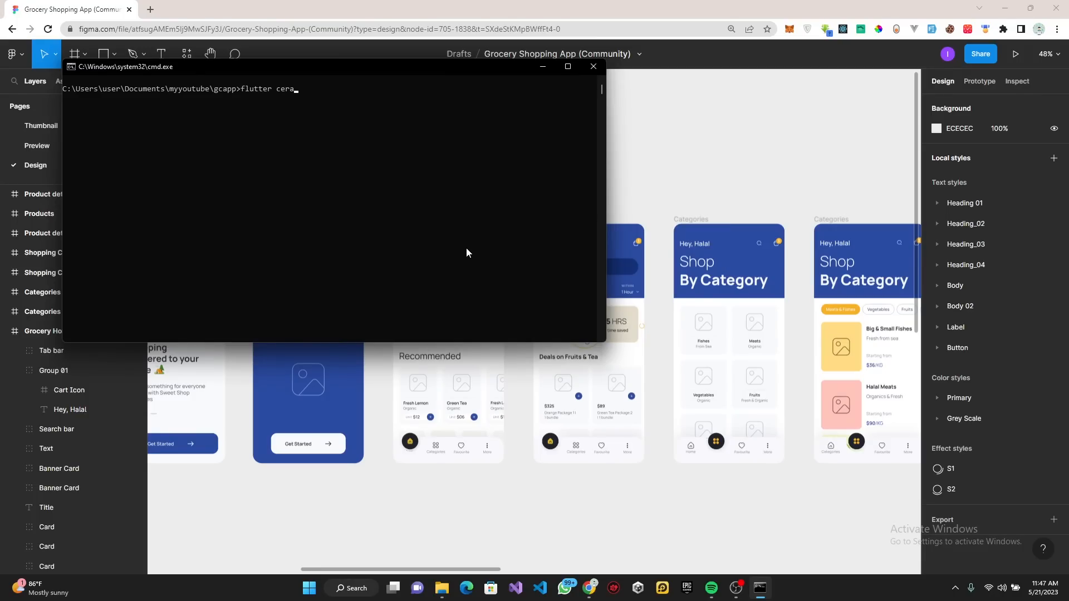
pyautogui.press('Backspace')
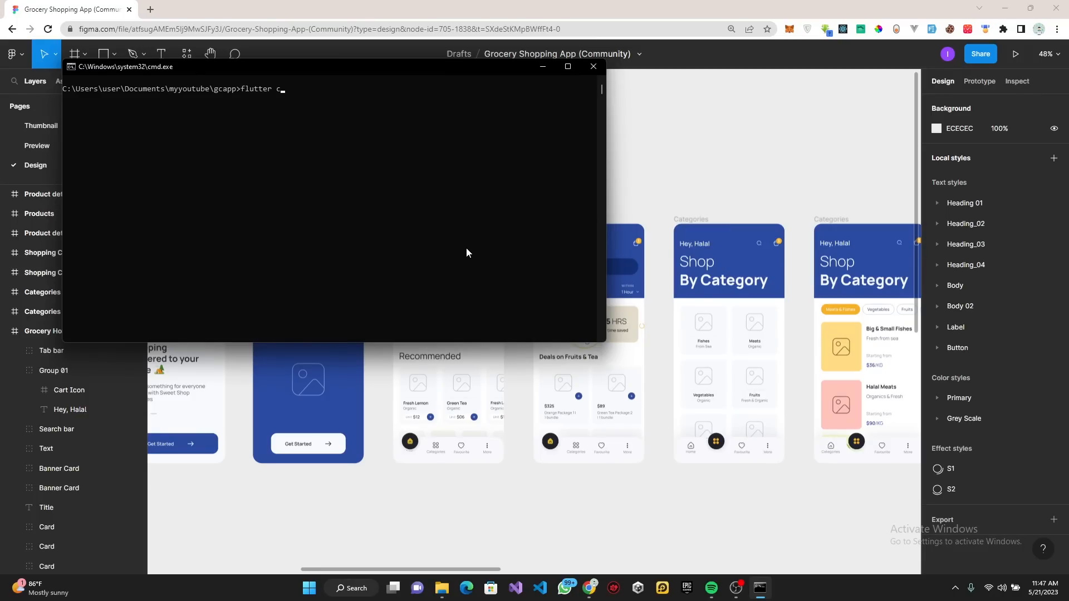
pyautogui.write('reate')
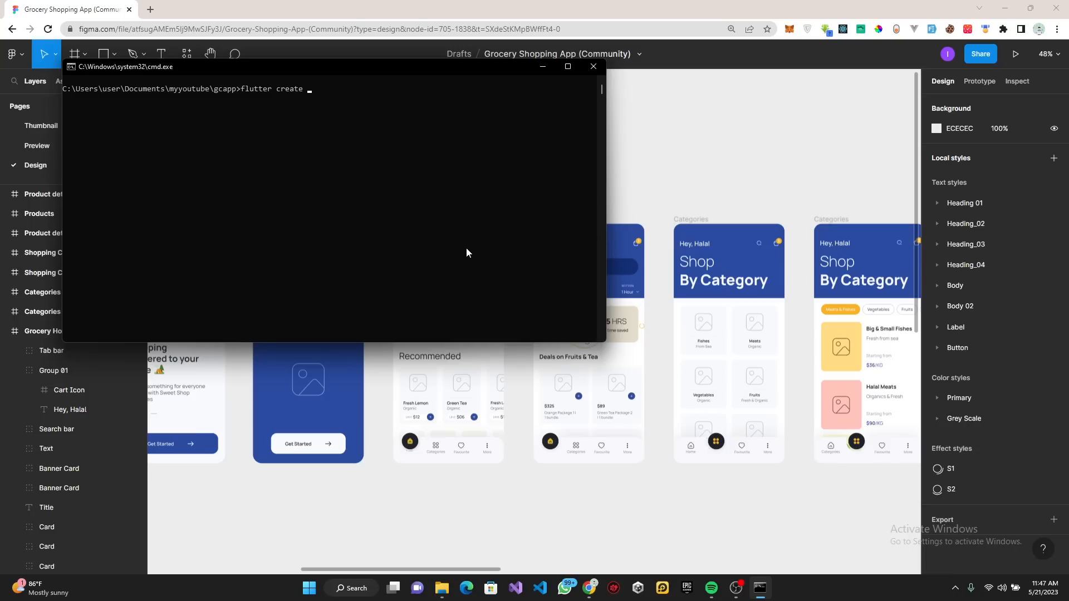
pyautogui.write('gcapp')
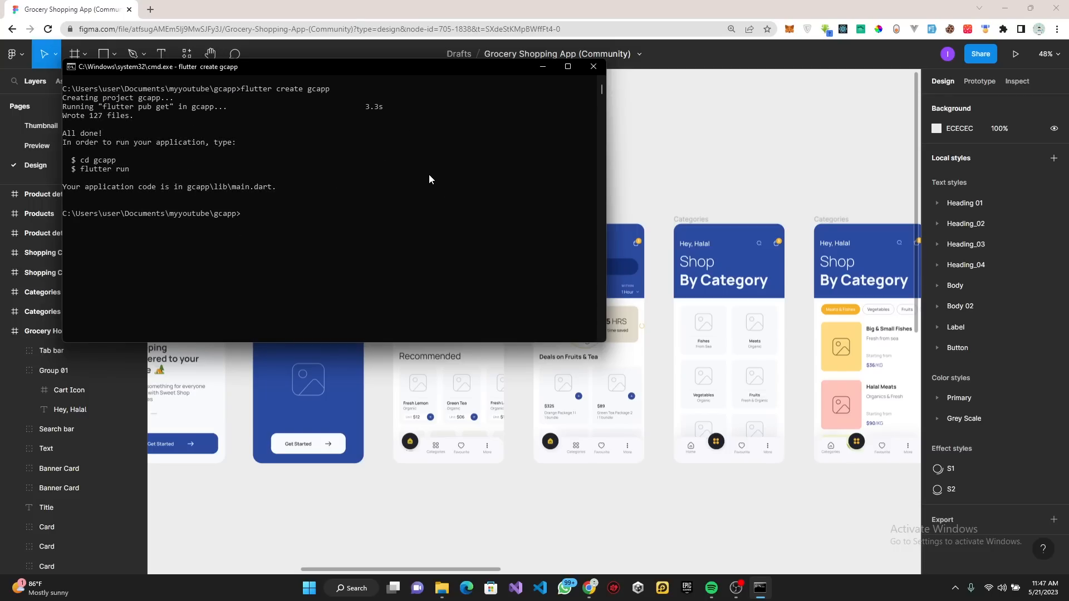
# Run git init in gcapp, clear the screen, and move into gcapi
pyautogui.write('cd')
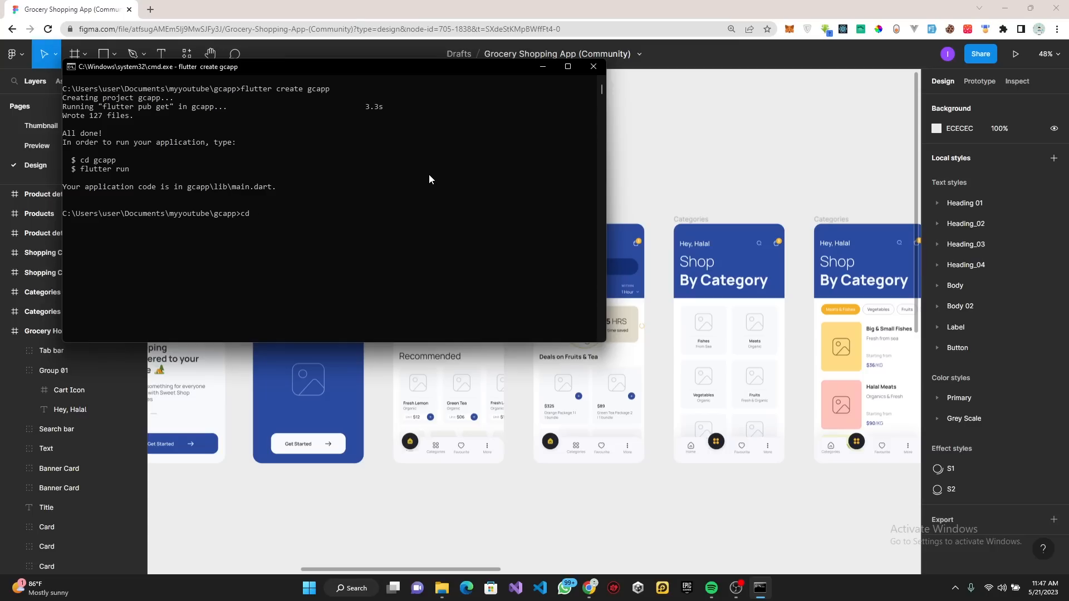
pyautogui.write('gcapi')
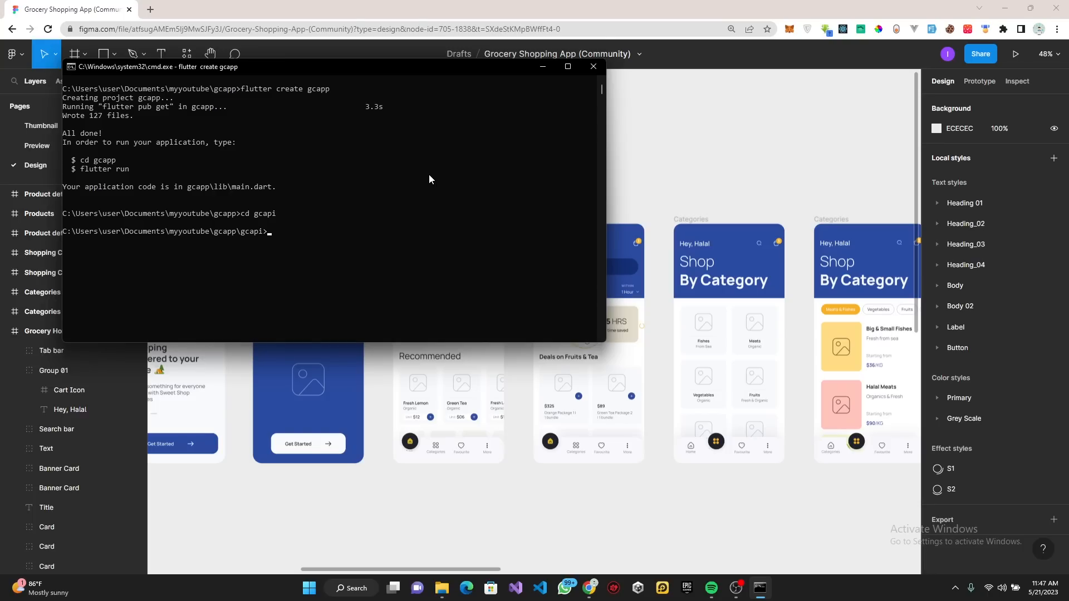
pyautogui.write('git')
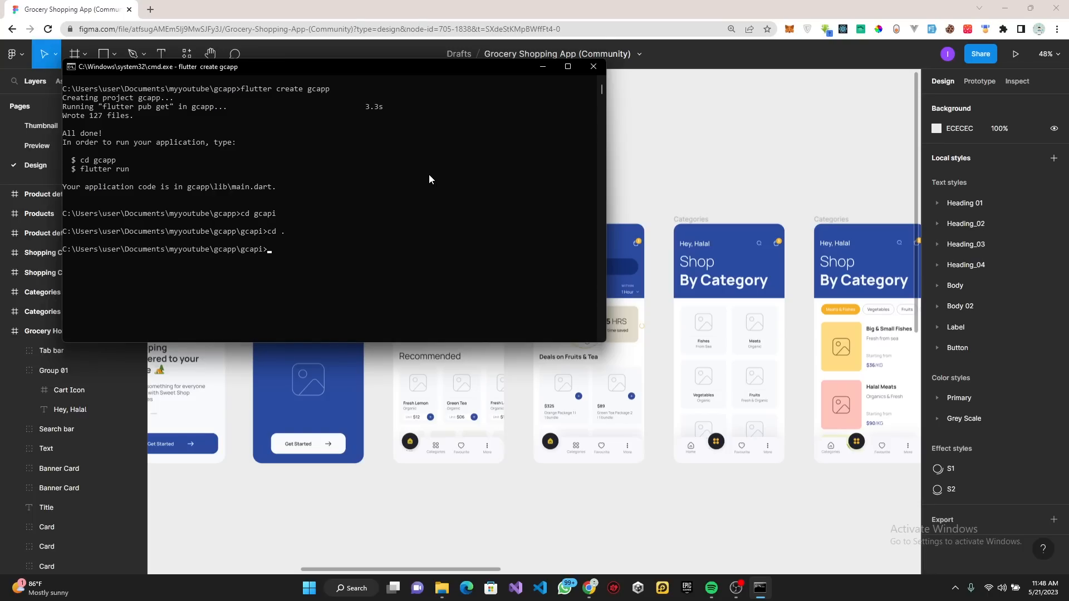
pyautogui.write('cd ..')
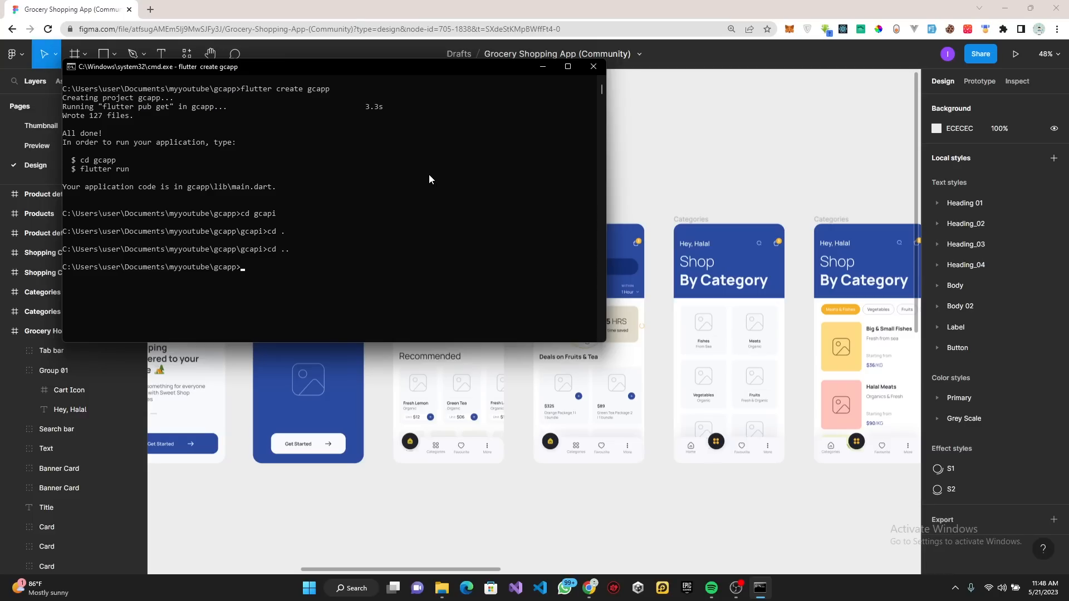
pyautogui.write('git init')
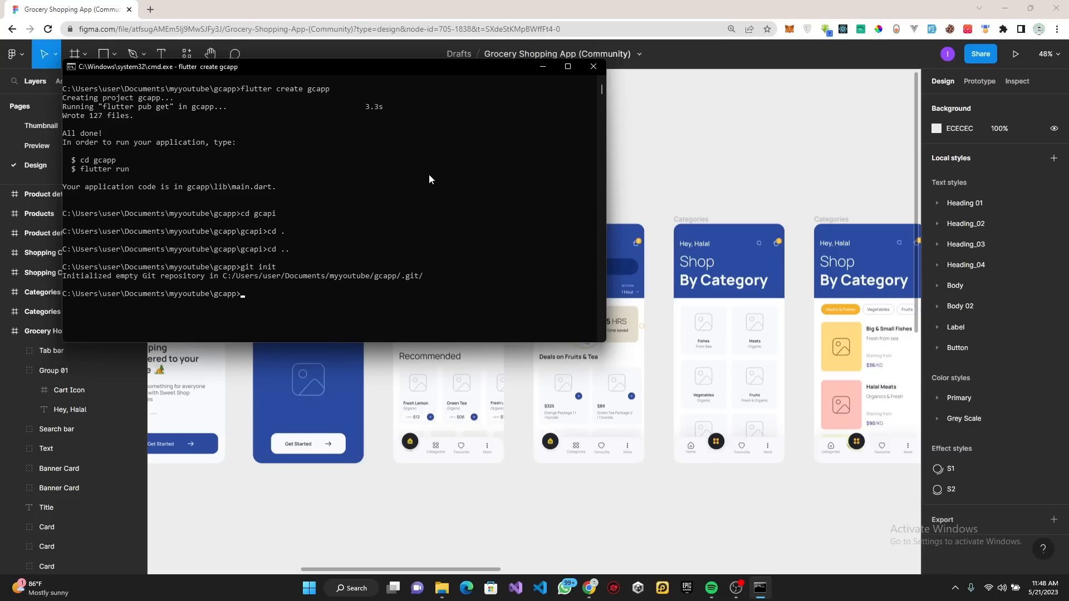
pyautogui.write('cl')
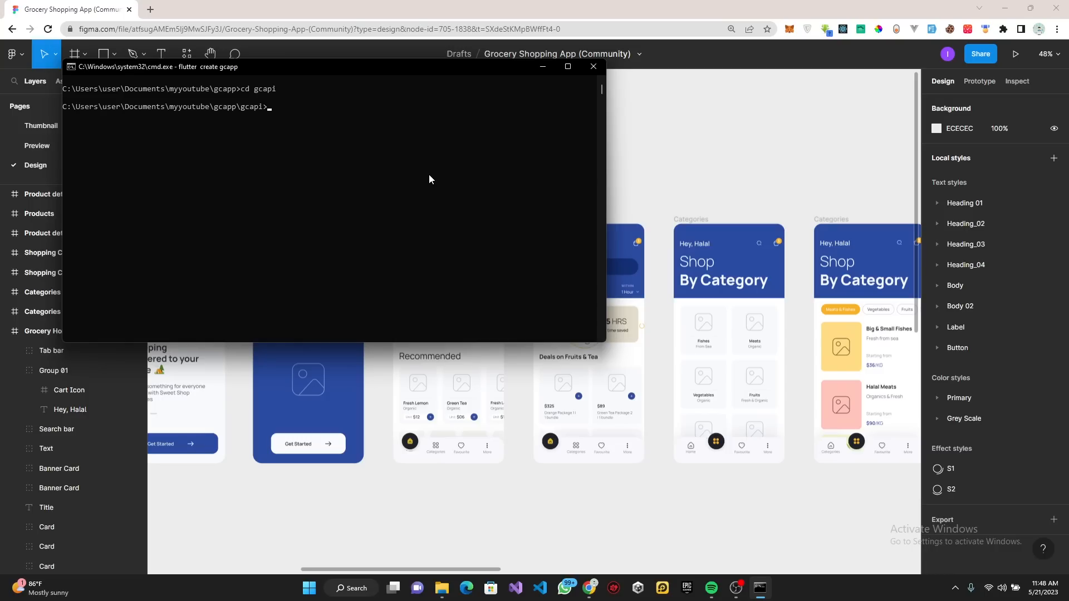
# Launch VS Code on the gcapi folder with 'code .'
pyautogui.write('code .')
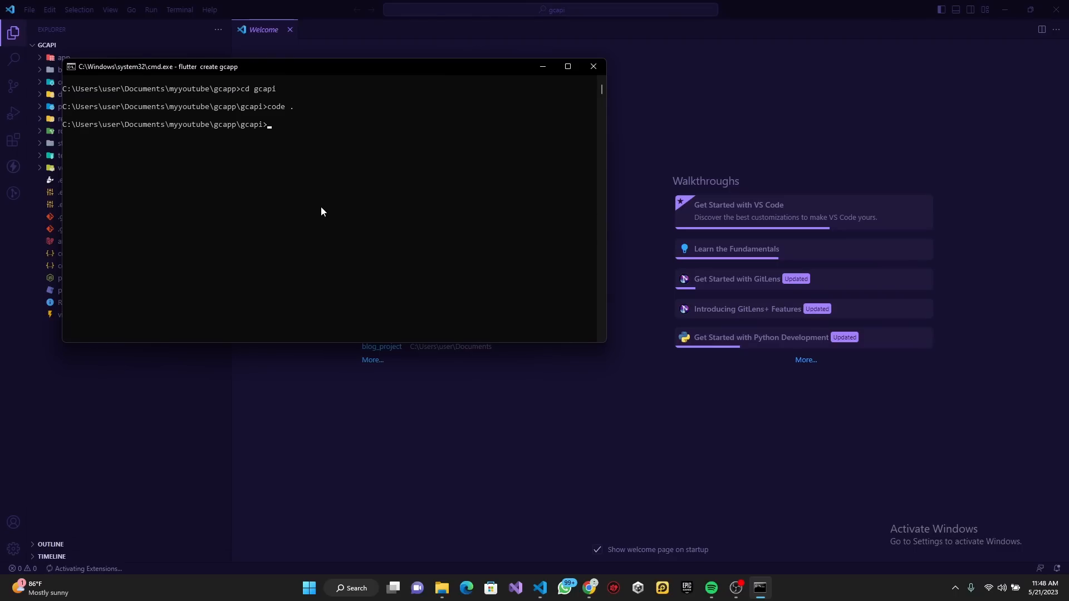
pyautogui.write('p')
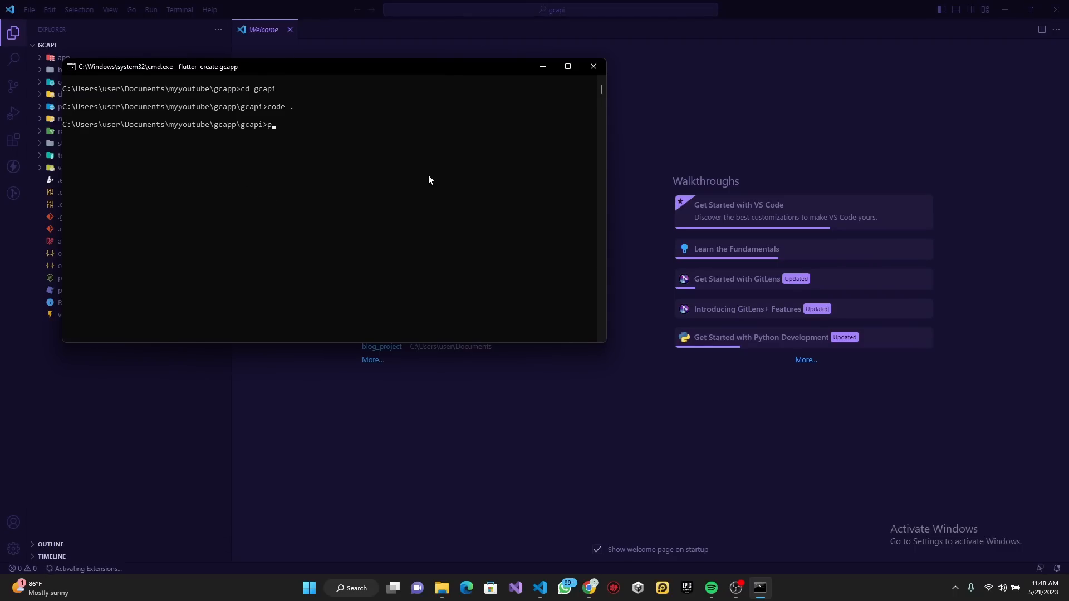
# Run 'php artisan serve' for gcapi and switch to Chrome
pyautogui.write('hp artisan serve')
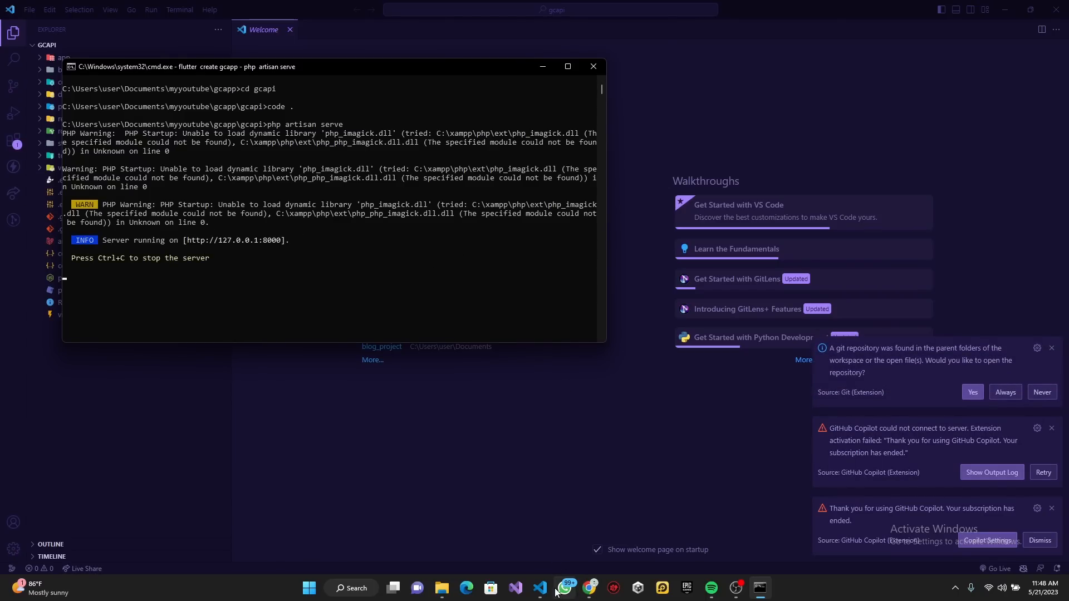
pyautogui.click(589, 587)
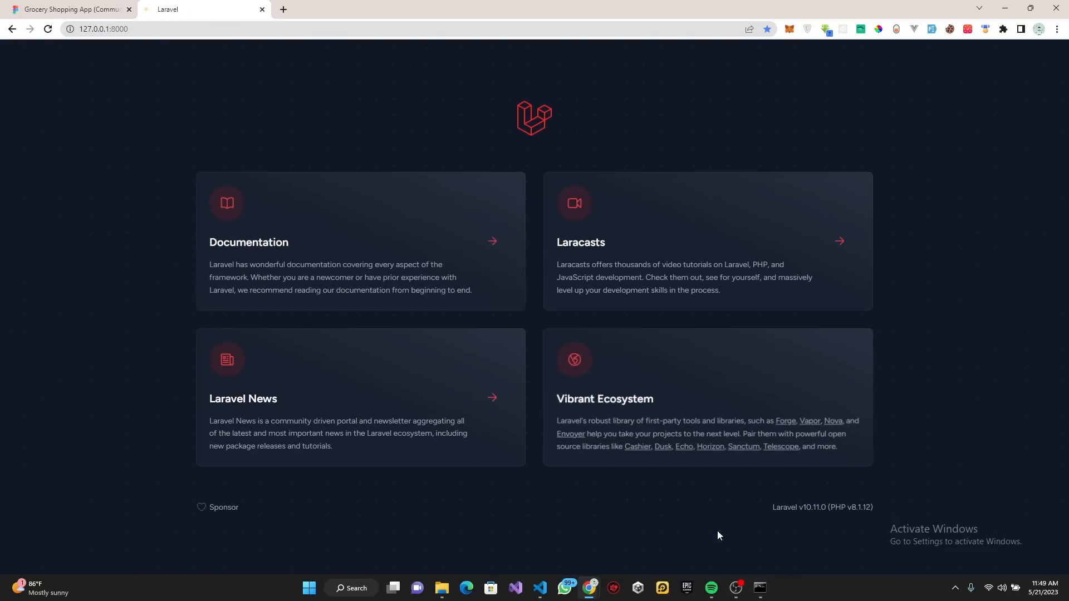
pyautogui.moveTo(362, 122)
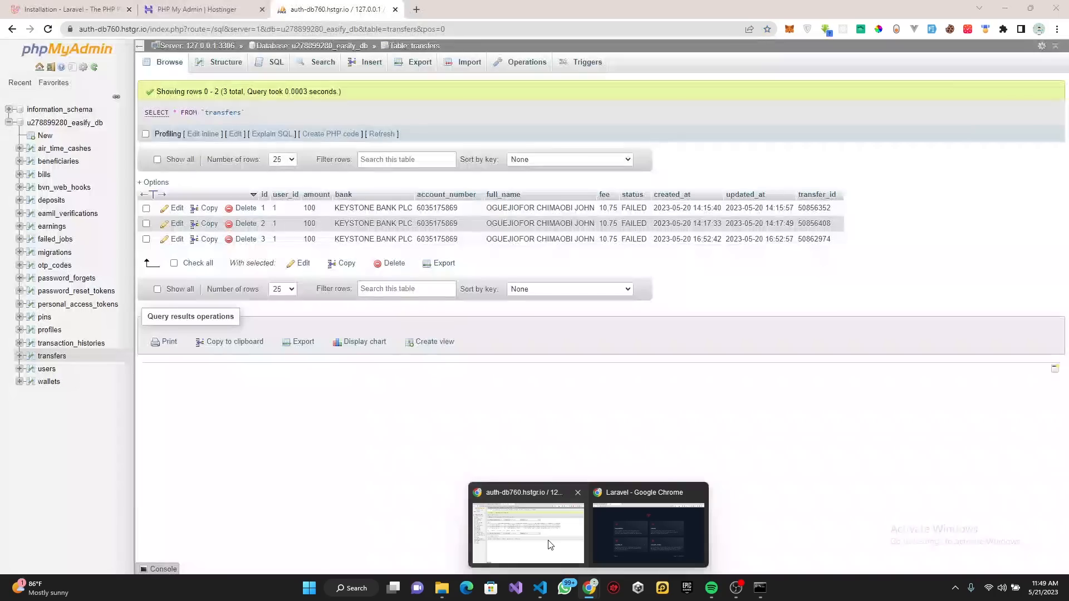
# Switch from the 127.0.0.1:8000 welcome page to the Laravel docs window
pyautogui.click(67, 9)
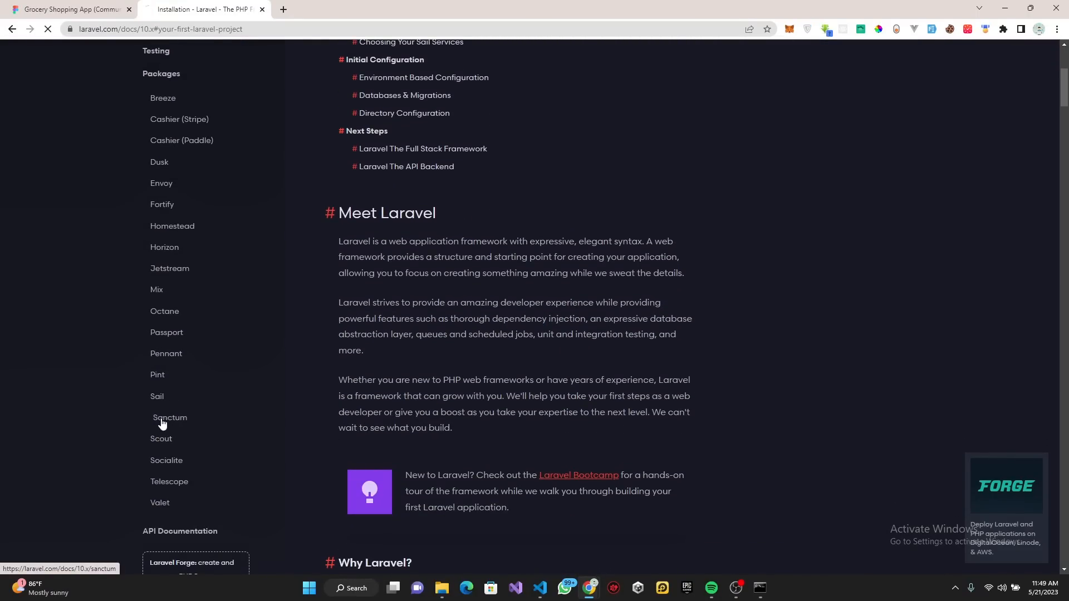
# Open the Sanctum docs page and scroll to its Installation section
pyautogui.click(169, 418)
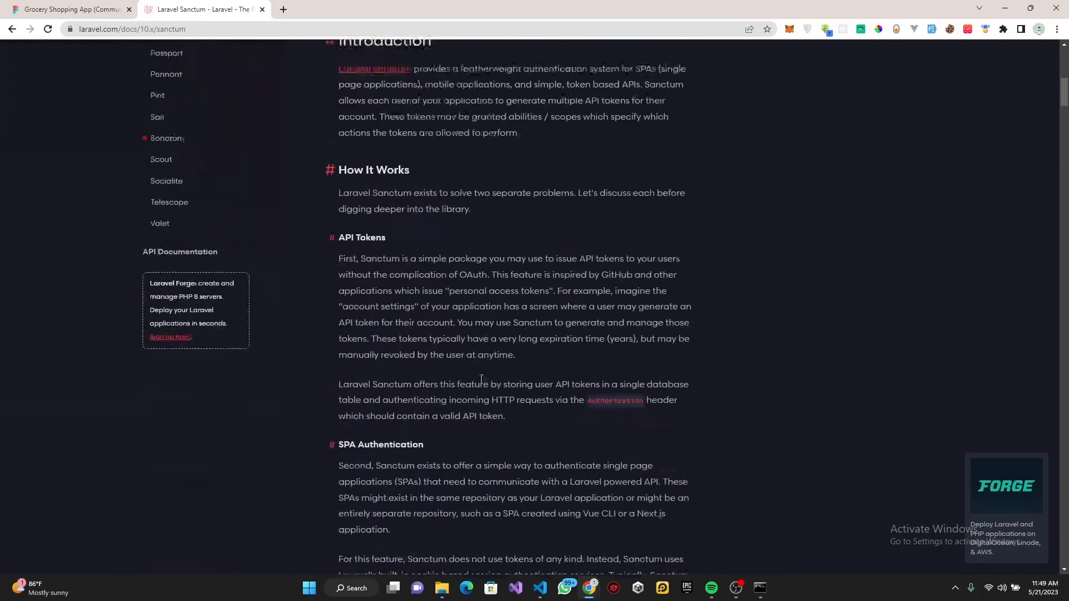
pyautogui.scroll(-3)
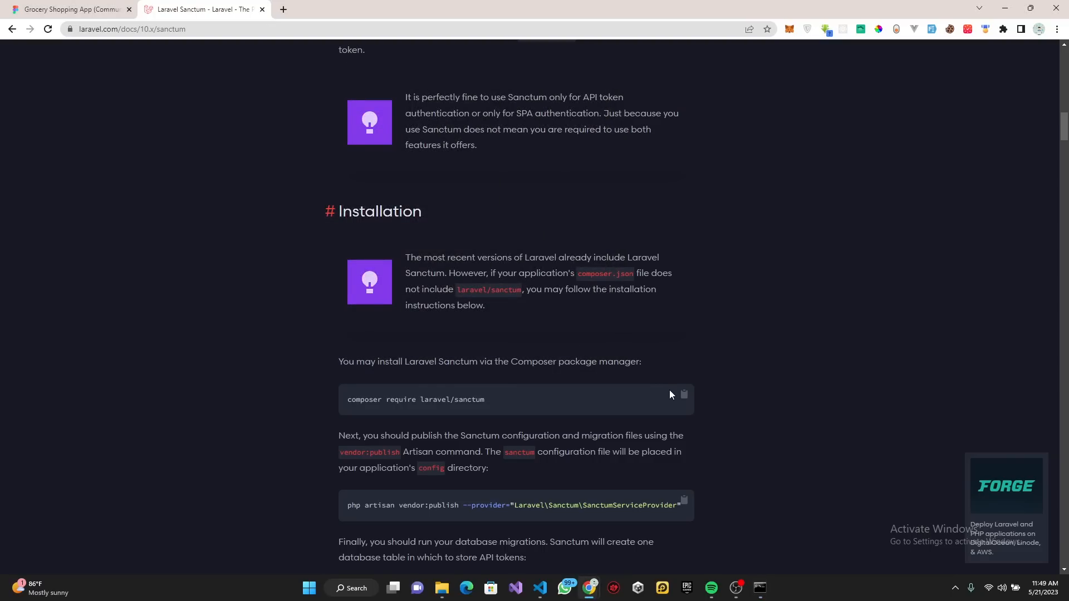
# Read Sanctum's migrate and middleware steps and copy the 'api' middleware group snippet for Kernel.php
pyautogui.click(758, 592)
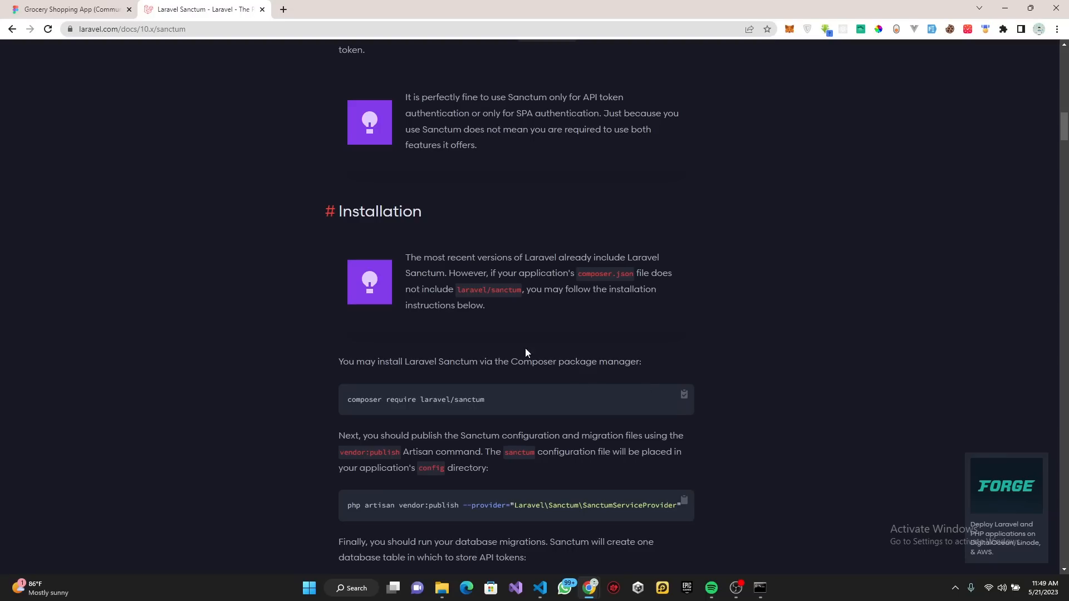
pyautogui.click(758, 594)
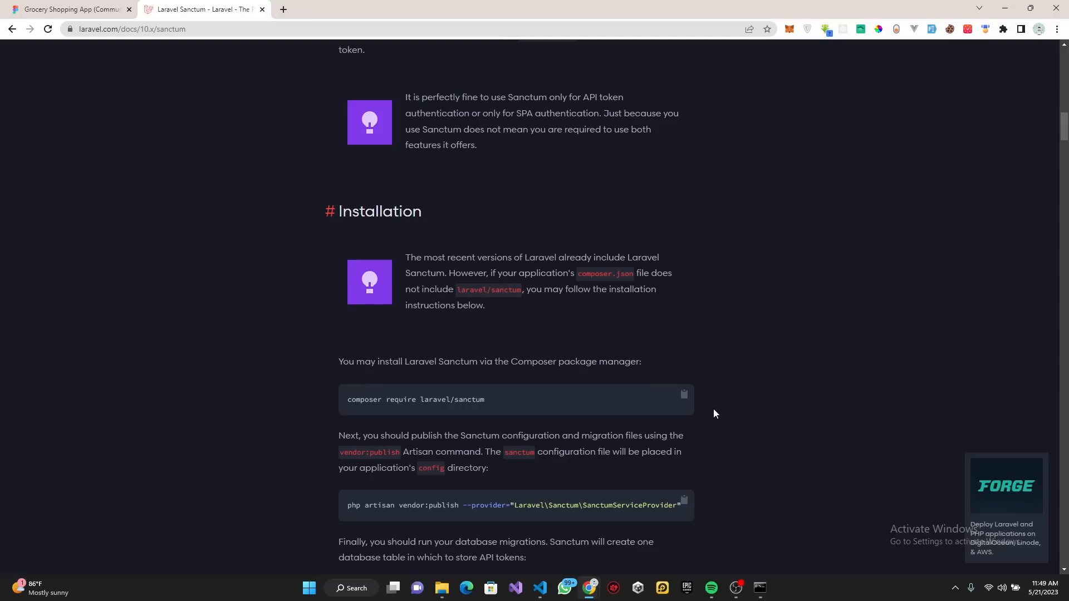
pyautogui.click(759, 598)
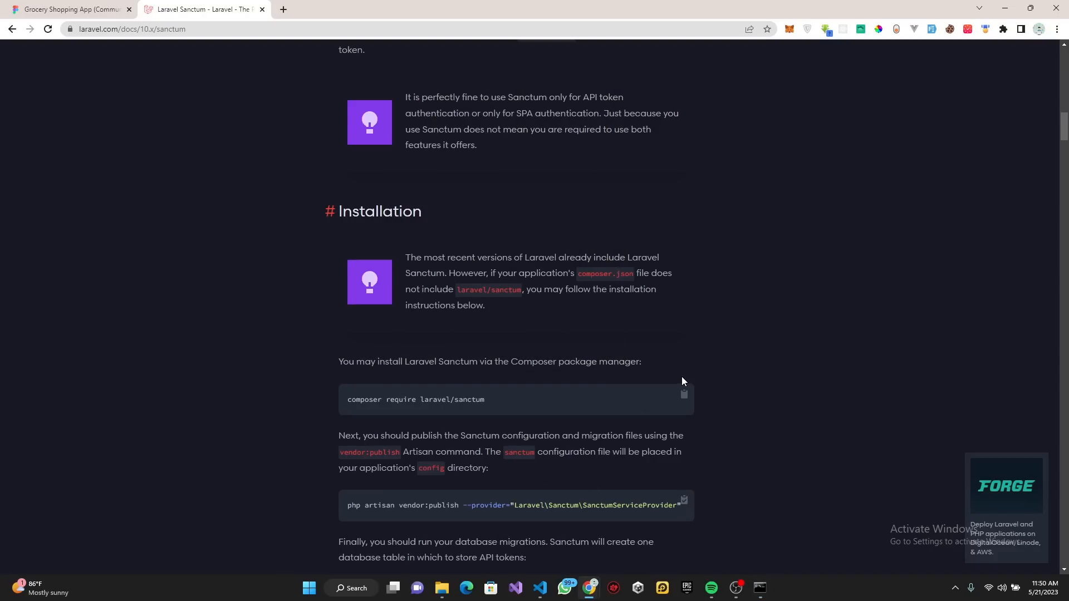
pyautogui.click(759, 594)
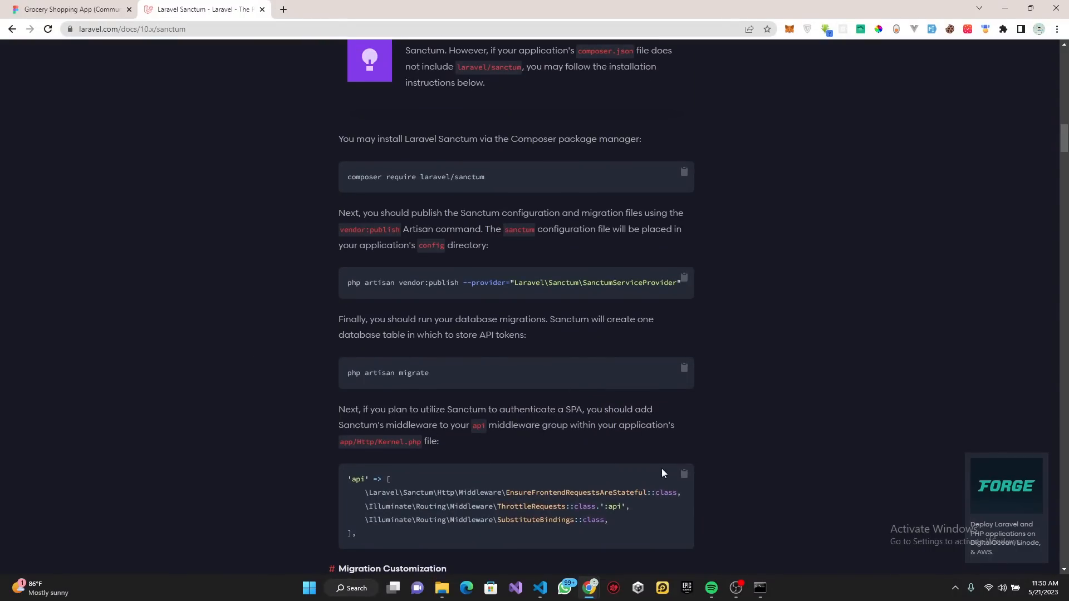
pyautogui.click(540, 592)
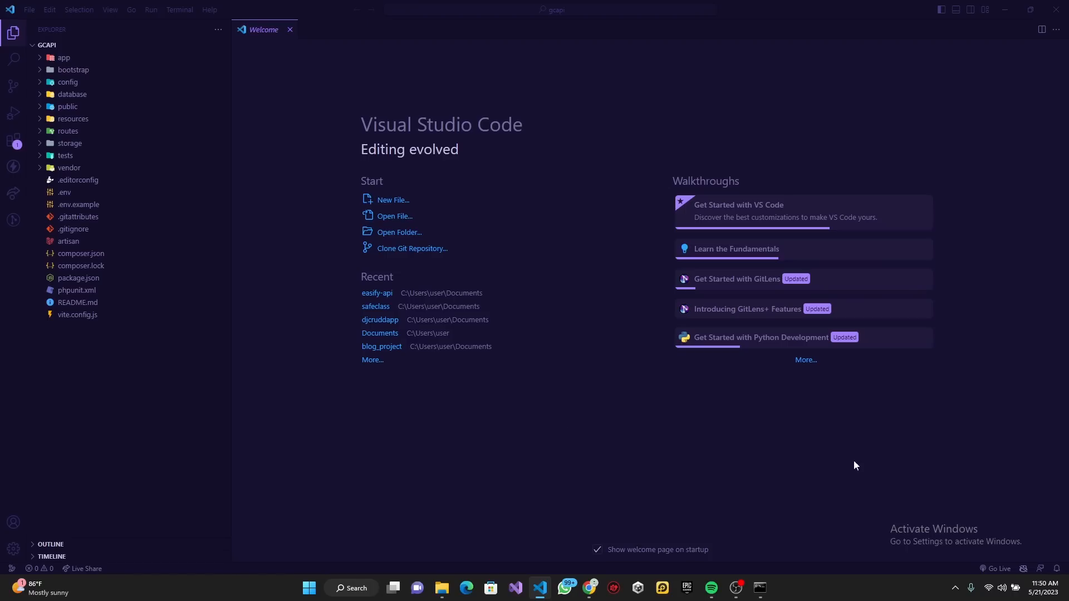
# Find Kernel.php with Ctrl+P and scroll to the api middleware group
pyautogui.press('ctrl+p')
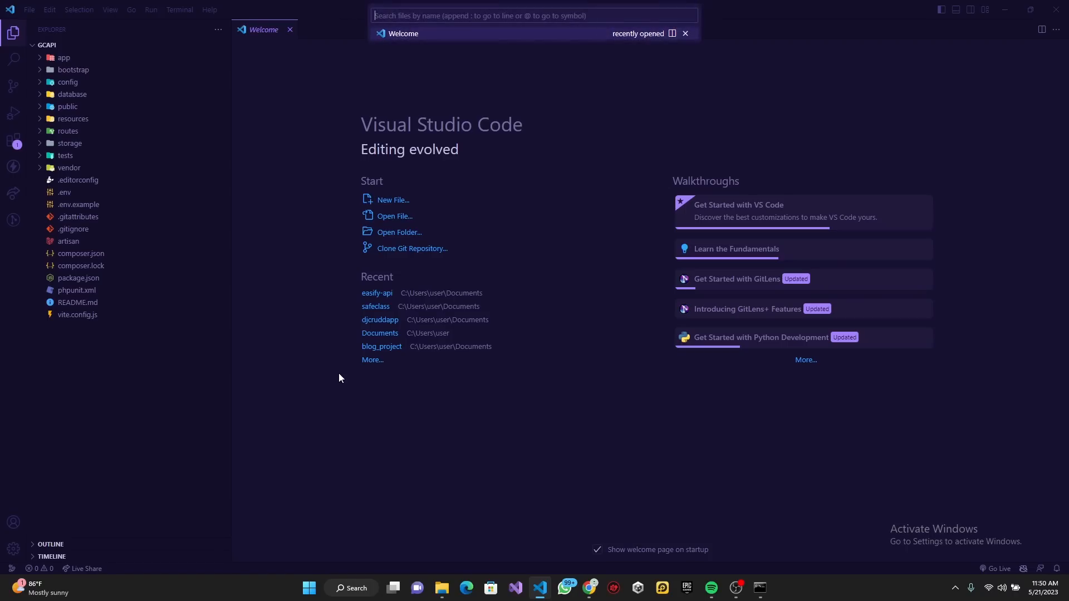
pyautogui.write('Kerner')
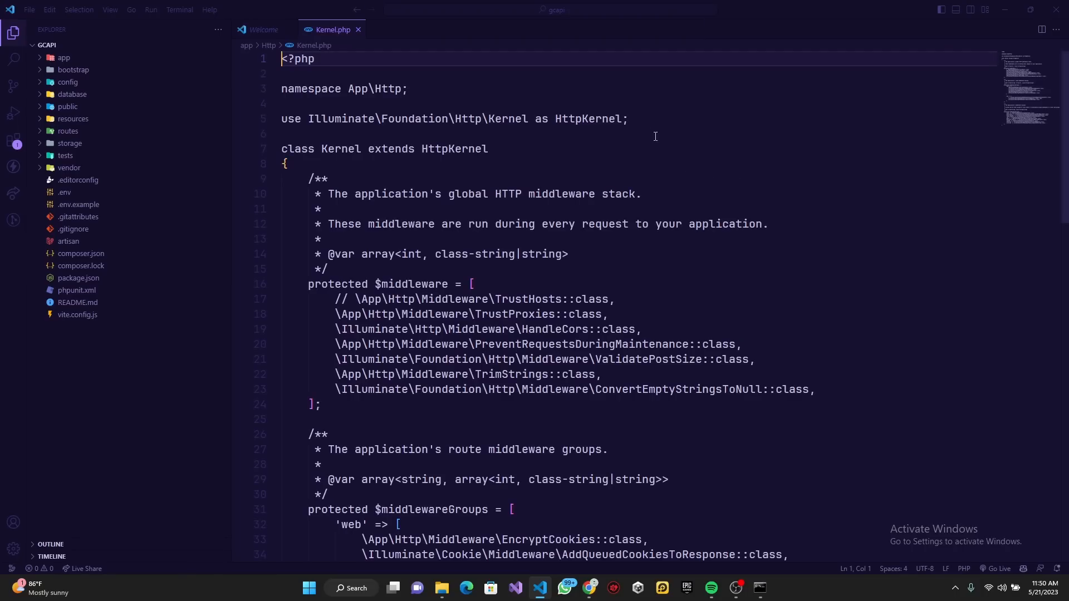
pyautogui.scroll(-3)
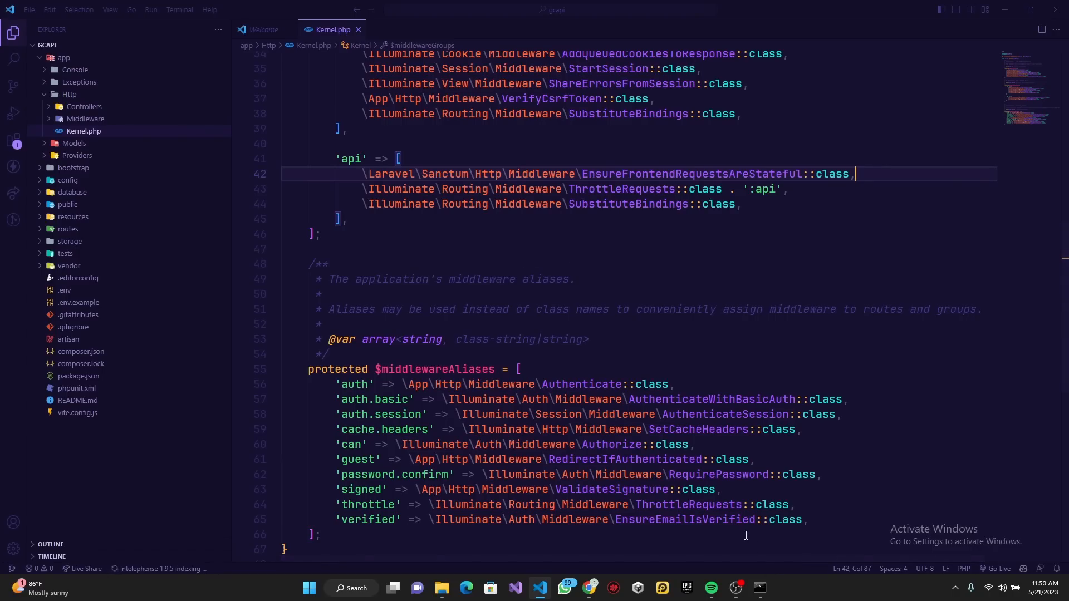
pyautogui.moveTo(590, 588)
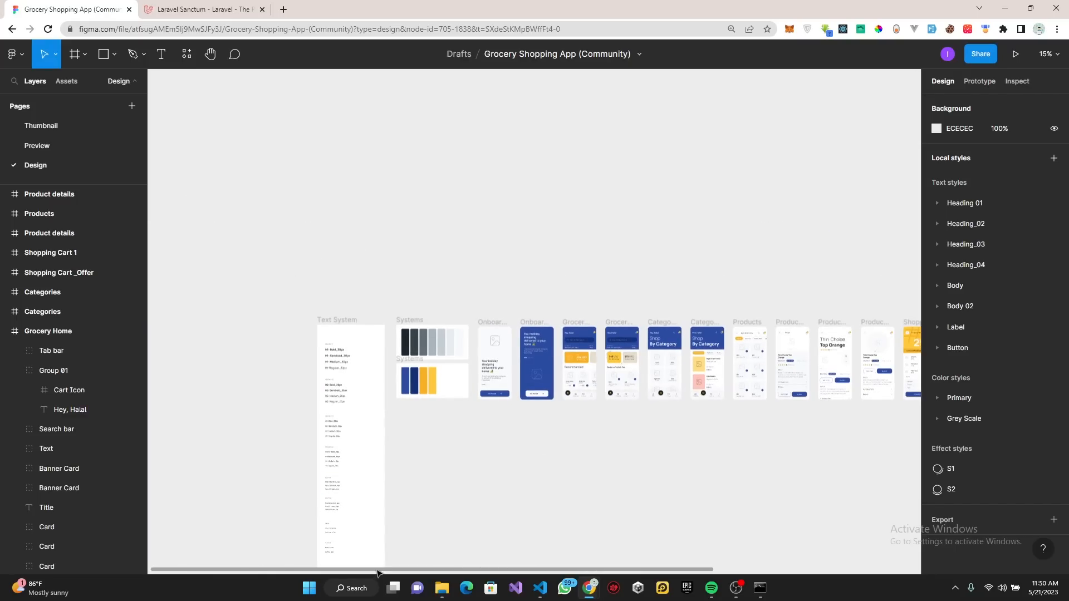
pyautogui.moveTo(729, 505)
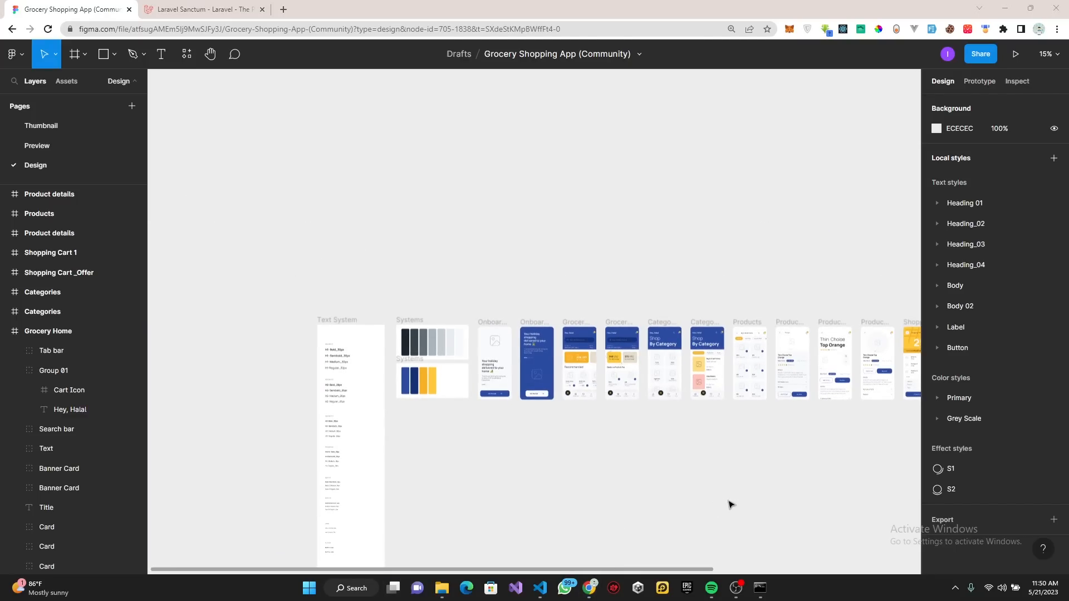
# Pan across the Onboarding and Grocery Home frames of the Grocery Shopping App design
pyautogui.hscroll(3)
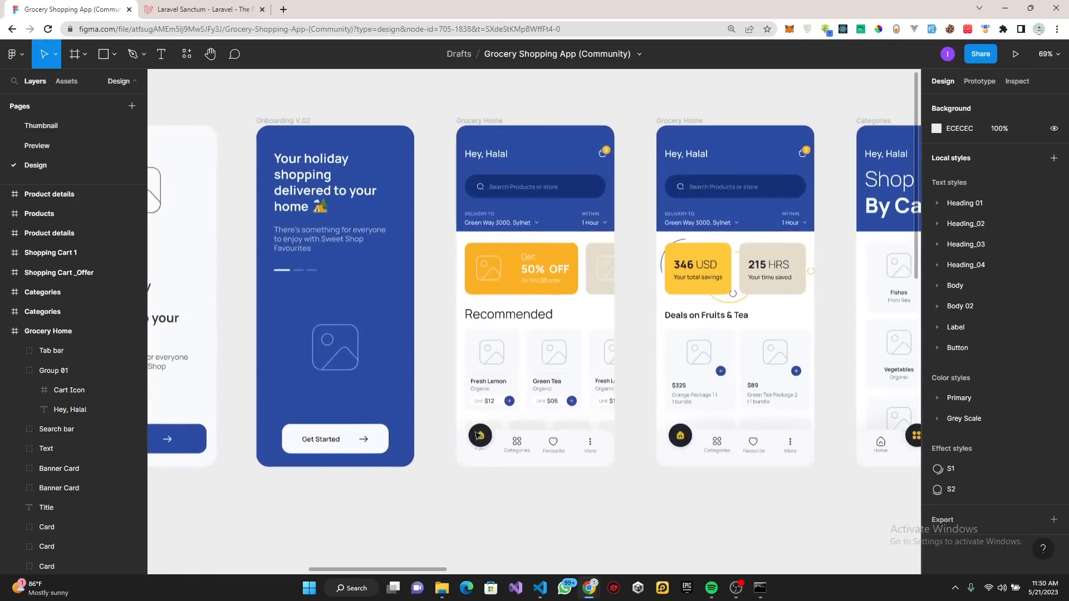
pyautogui.scroll(-3)
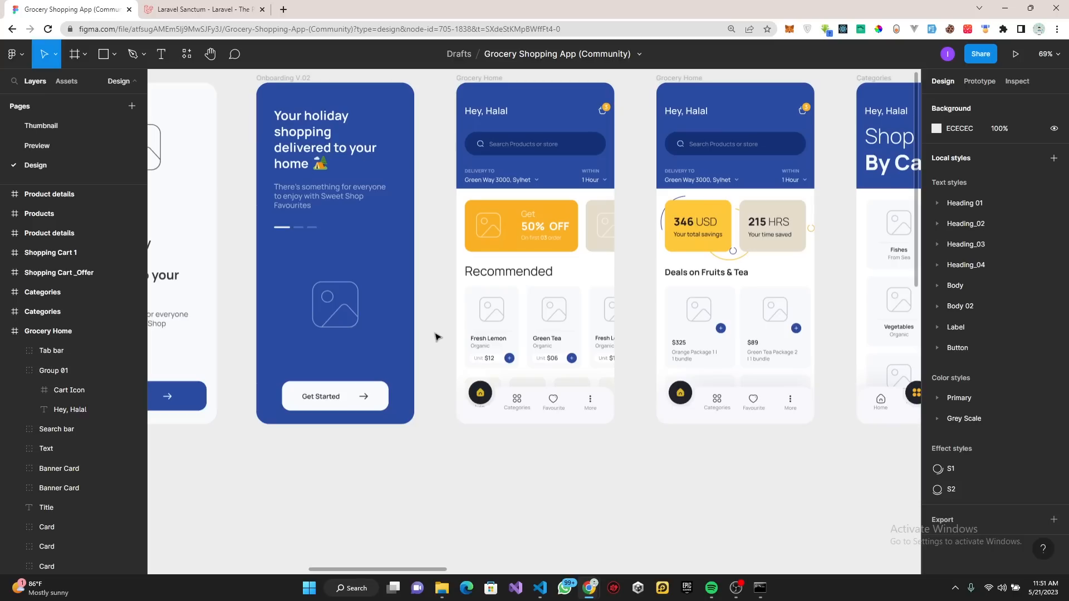
pyautogui.moveTo(429, 552)
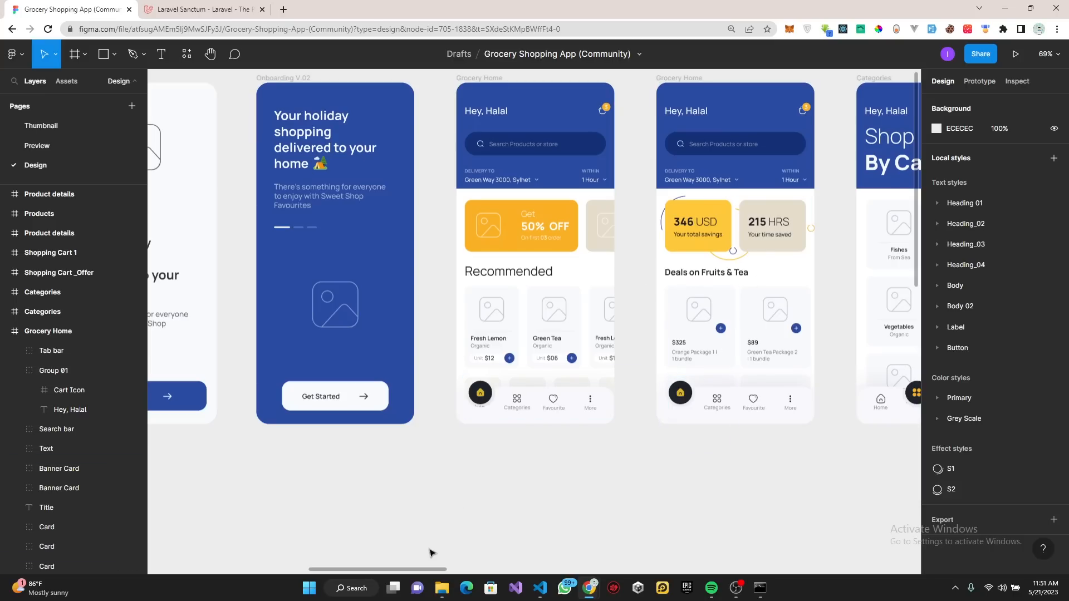
pyautogui.moveTo(722, 519)
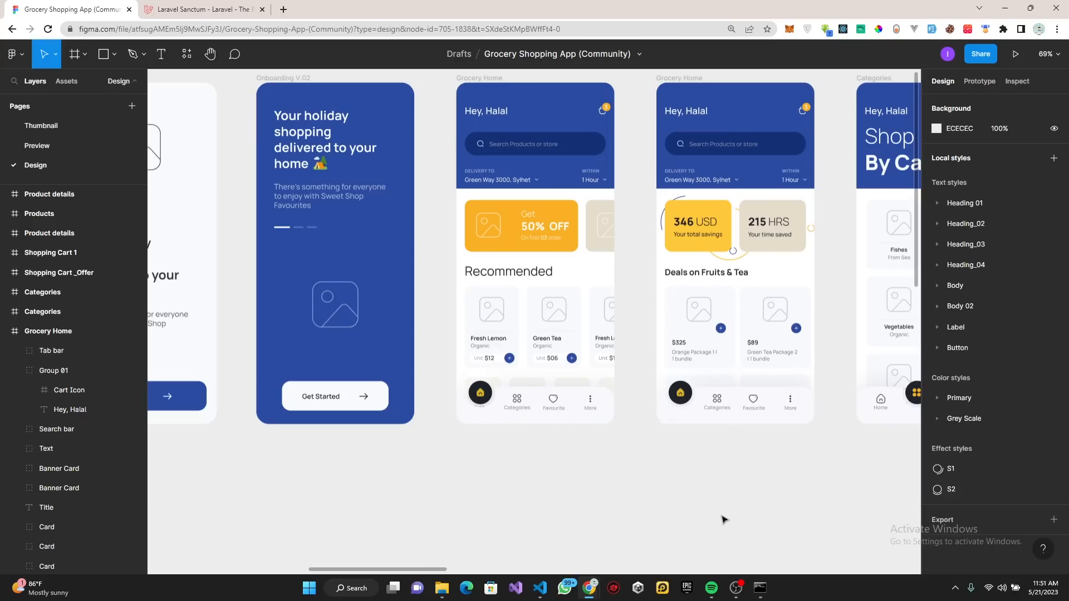